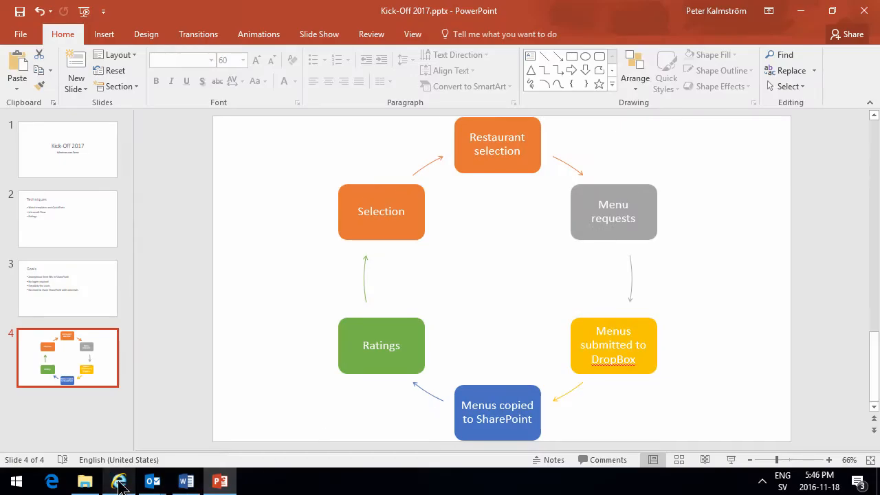
Create a new Document Library app named Kick Off Menus on the kDemo Intranet site.
left_click(119, 481)
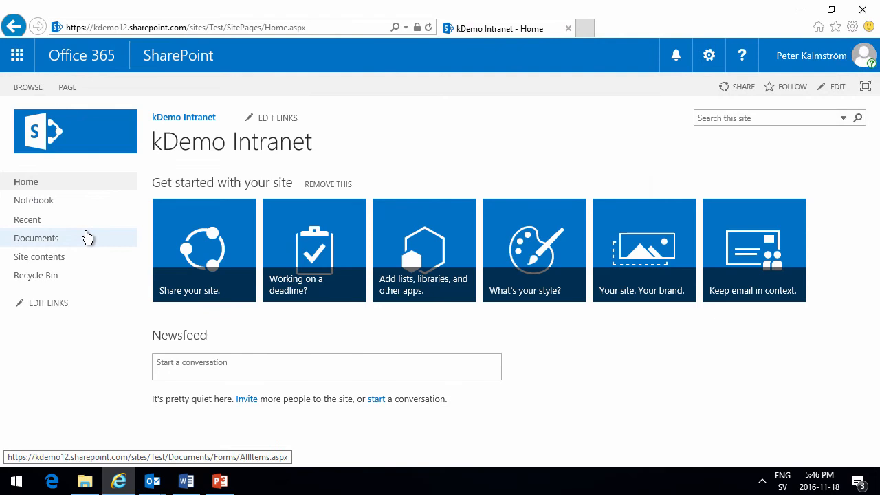
mouse_move(741, 82)
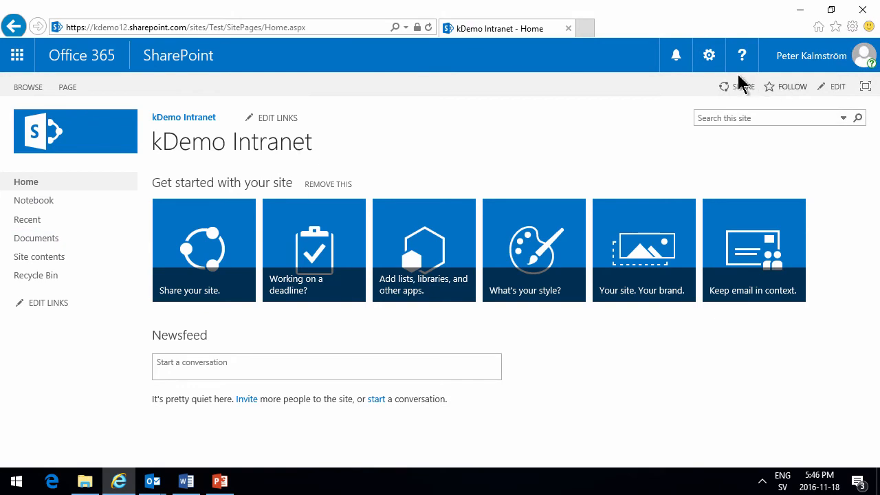
left_click(710, 55)
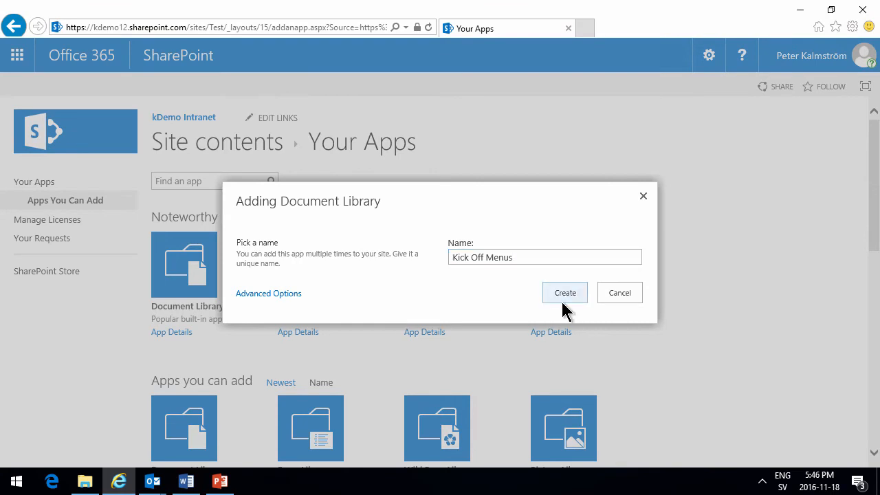
left_click(563, 292)
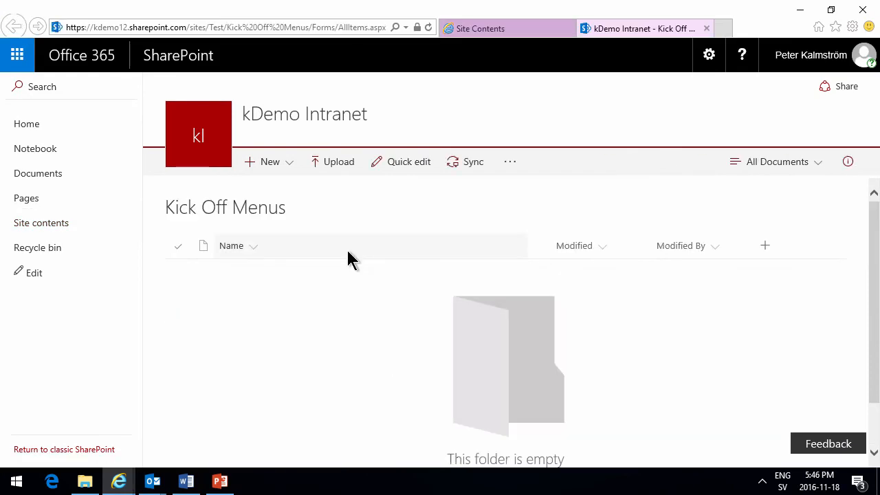
mouse_move(708, 213)
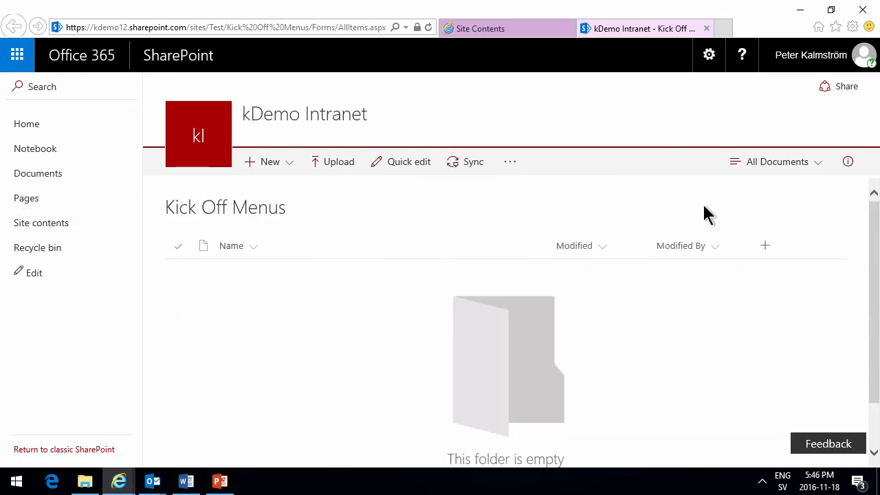
Start a new Cost per guest column of type Currency from the full column creation page.
left_click(765, 245)
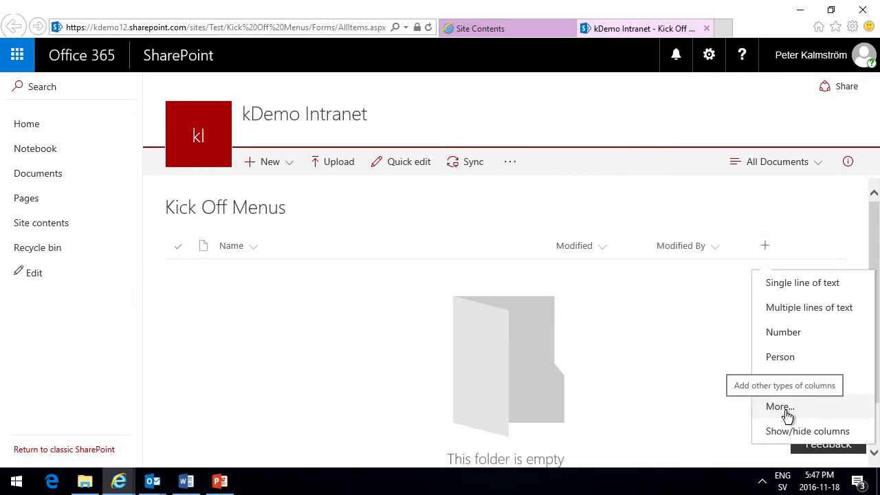
left_click(779, 407)
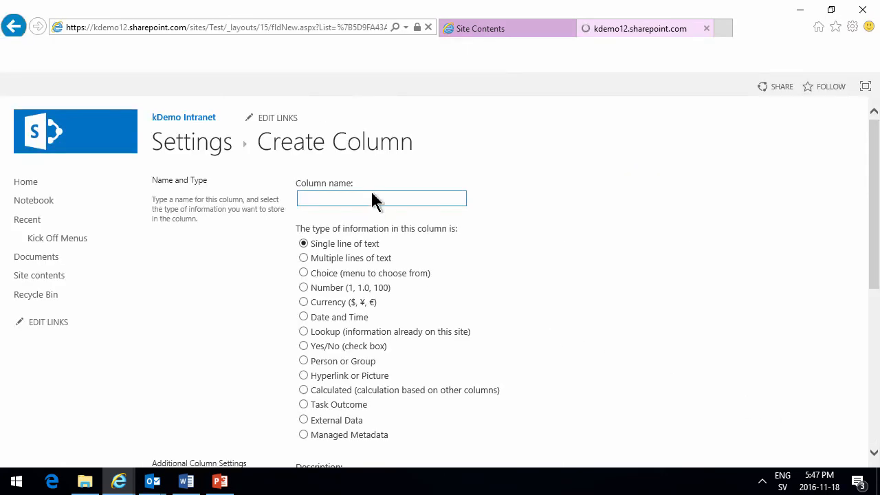
type("Cost per gues")
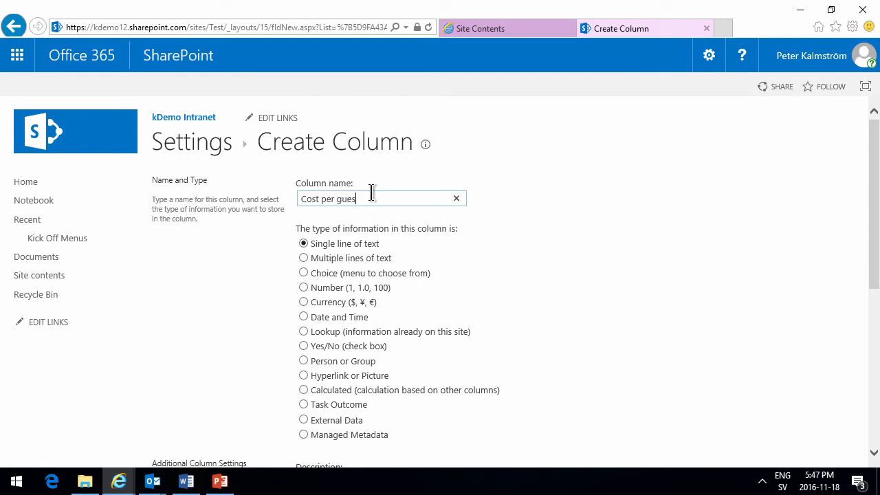
left_click(303, 303)
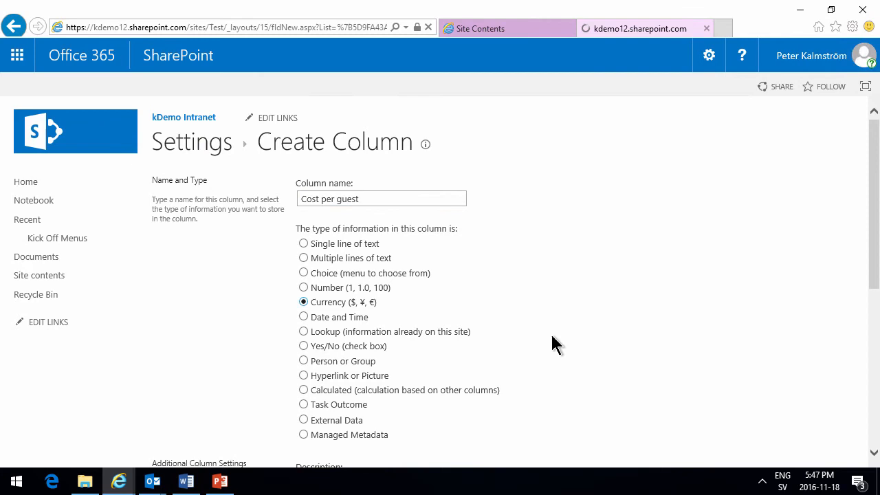
Set the currency column to zero decimal places and save it to the library.
scroll("down", 3)
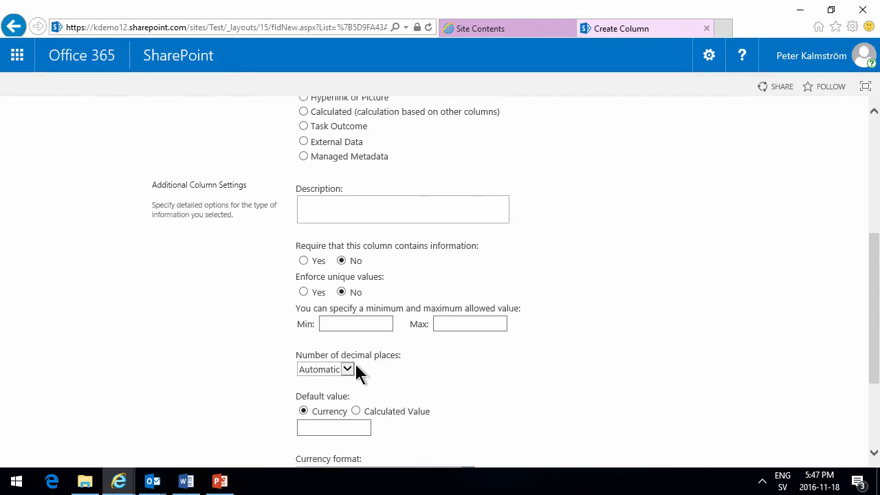
left_click(324, 369)
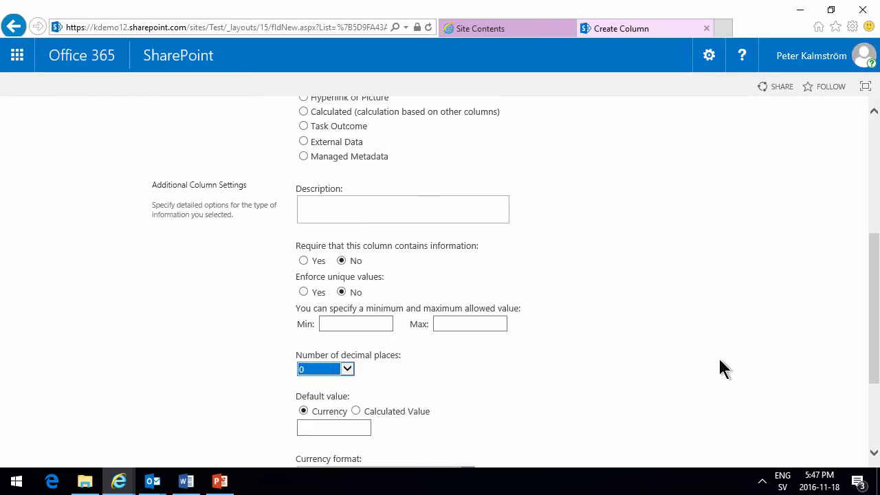
scroll("down", 3)
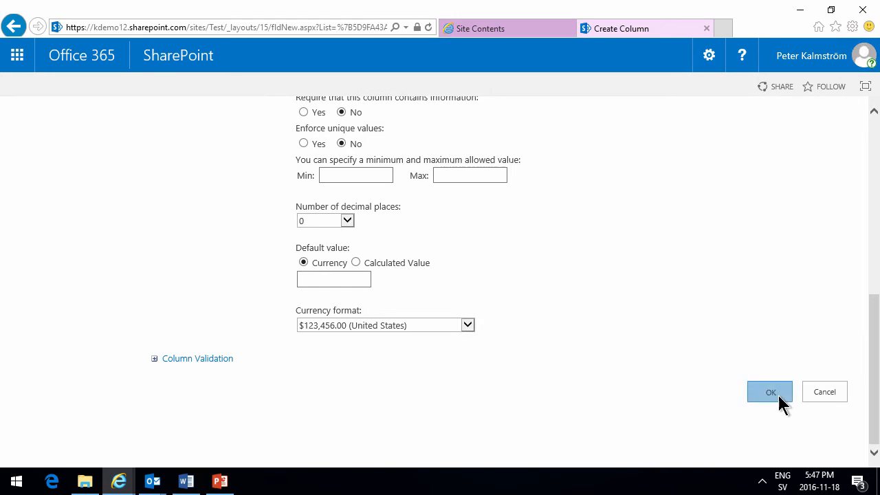
left_click(769, 391)
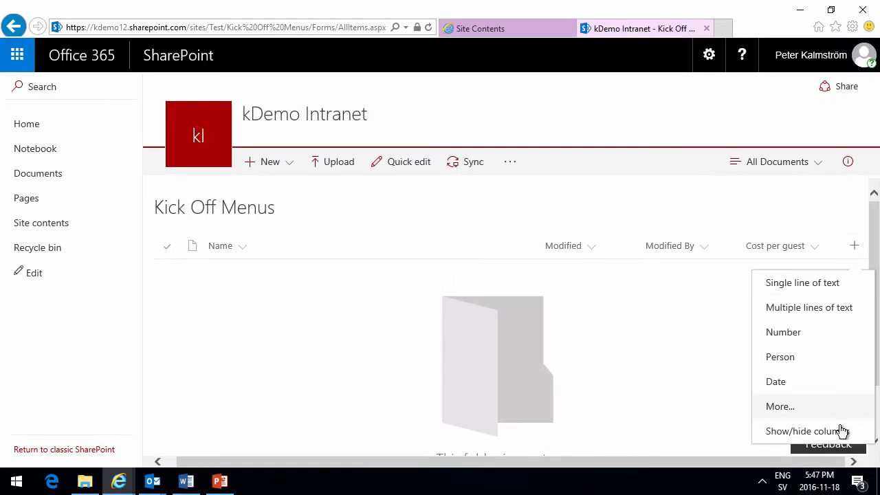
Reorder the view so Cost per guest sits right after Name, before Modified and Modified By.
left_click(811, 432)
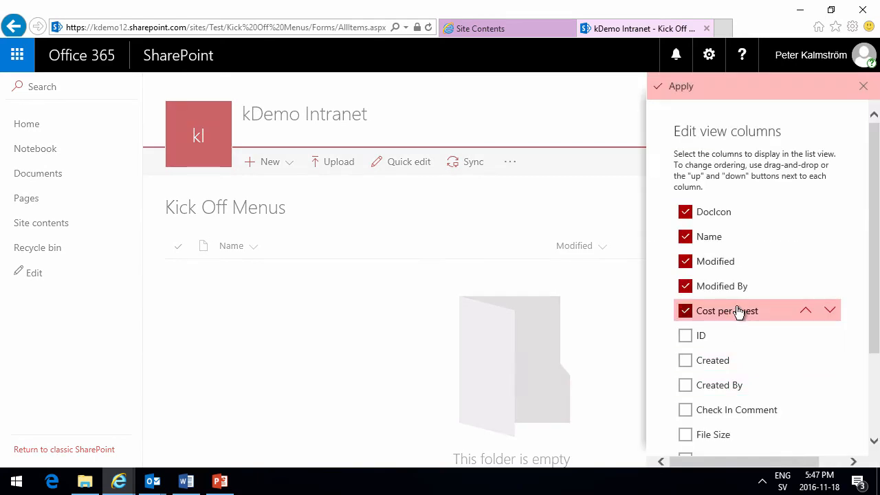
left_click(806, 311)
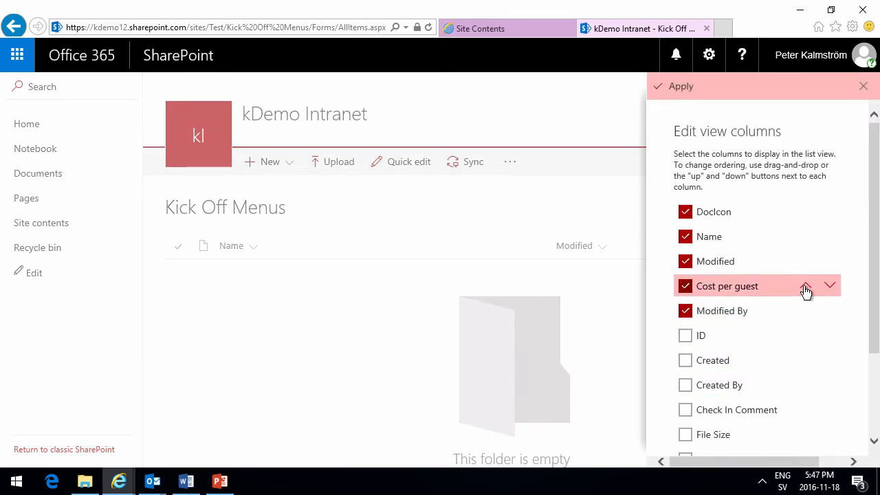
left_click(806, 286)
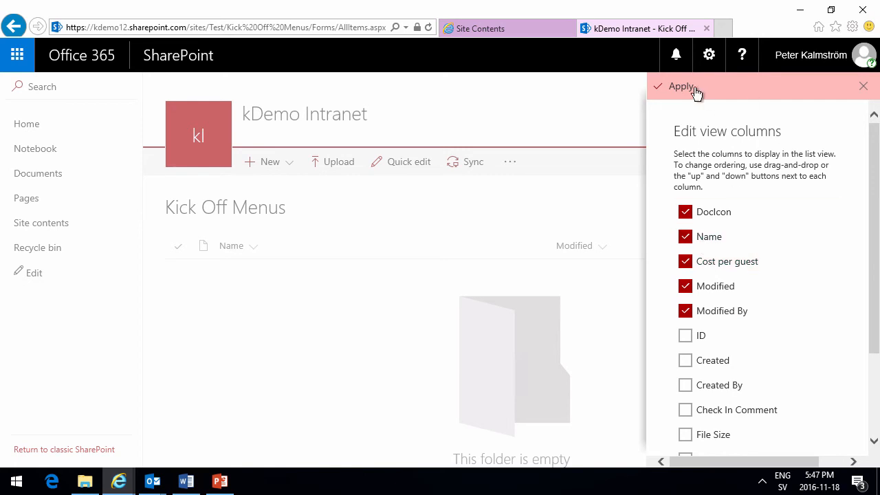
left_click(681, 85)
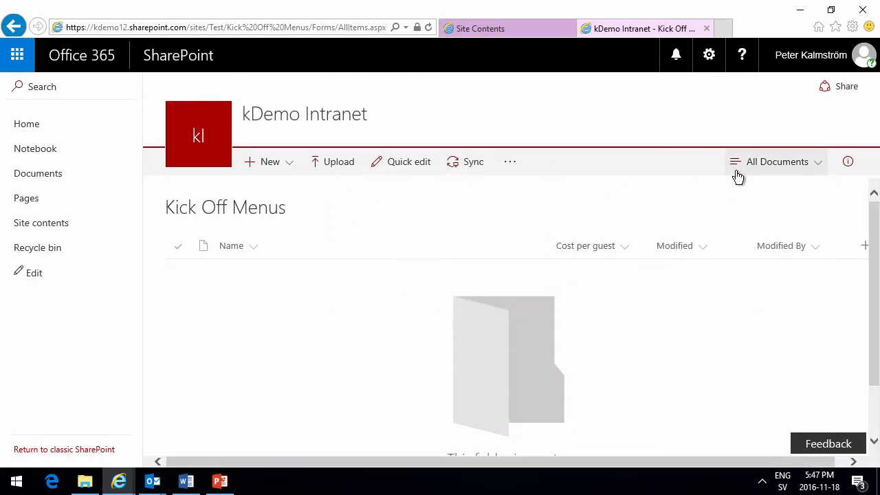
Reach the Kick Off Menus library's advanced settings from the site settings menu.
left_click(710, 55)
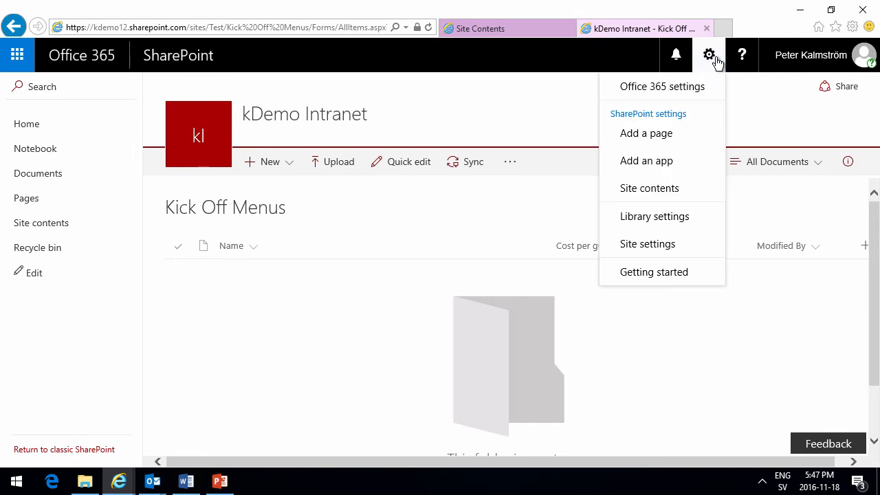
left_click(655, 216)
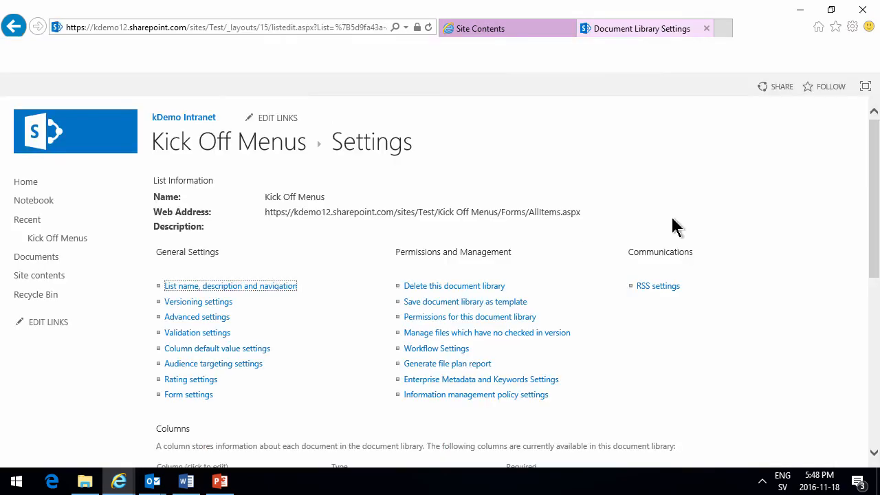
left_click(197, 317)
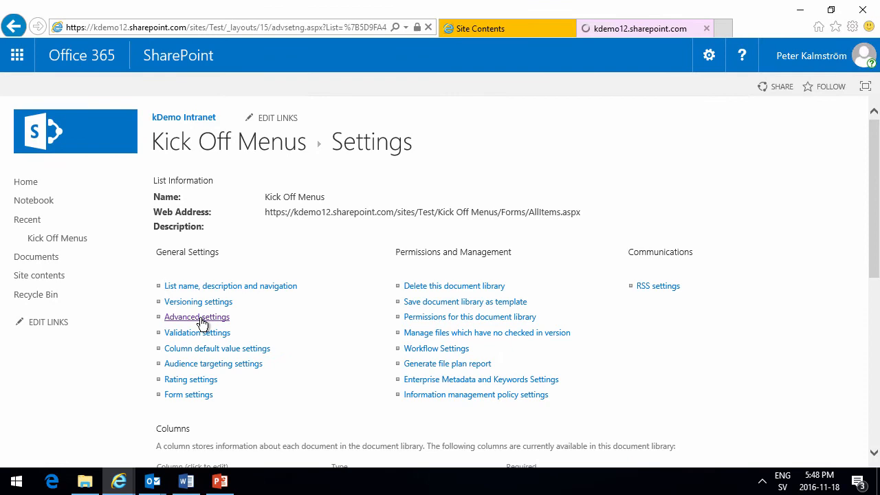
Edit the library's template.dotx, confirming the Open Document prompt to load it in Word.
left_click(197, 316)
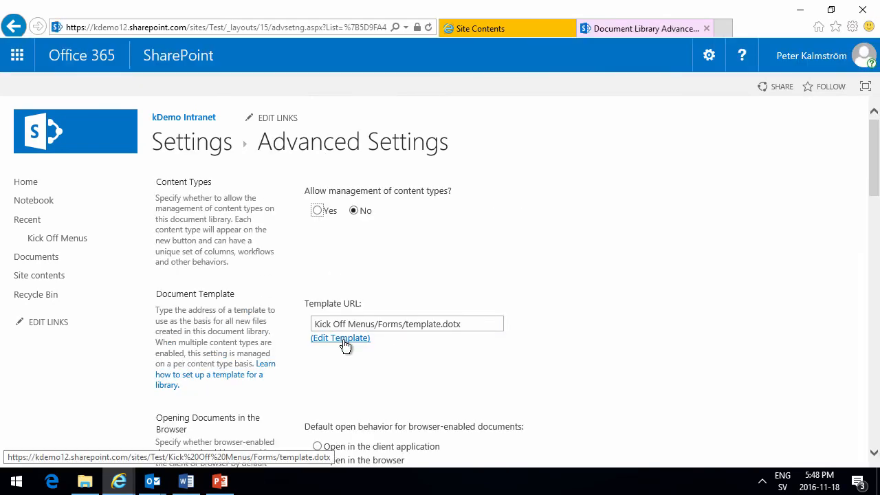
left_click(341, 338)
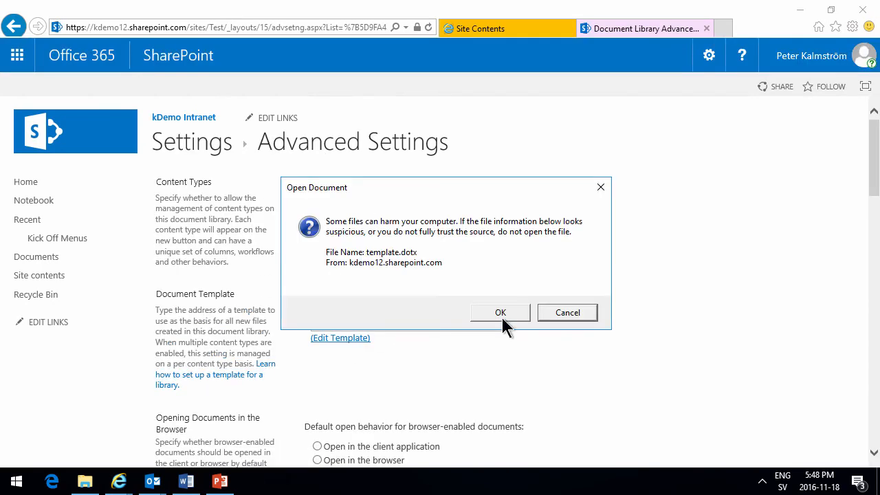
left_click(501, 312)
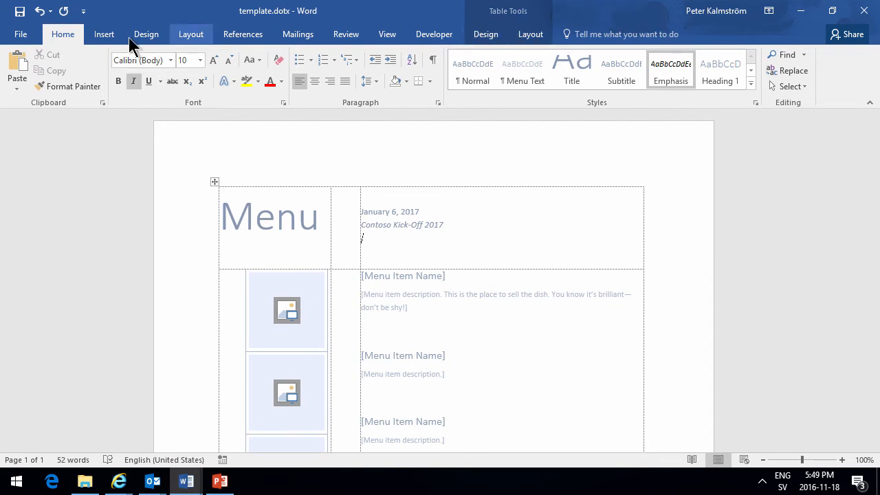
Insert the Cost per guest document property field under the date via Quick Parts.
left_click(104, 33)
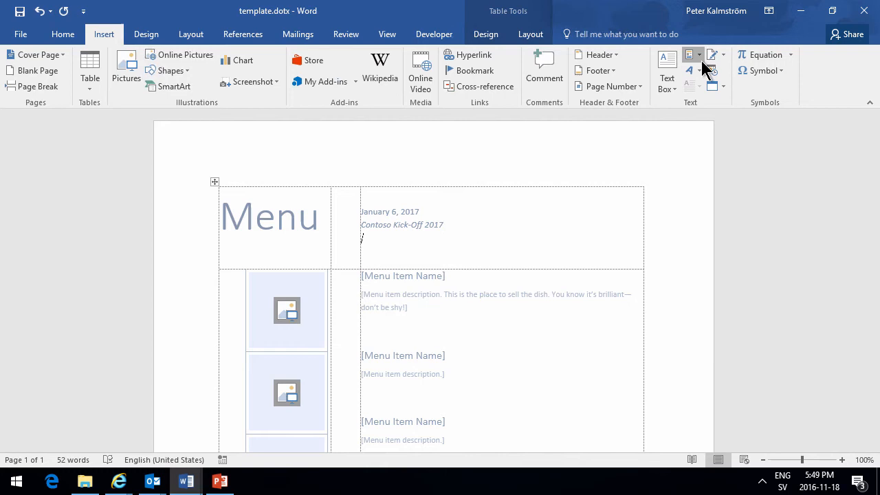
left_click(691, 55)
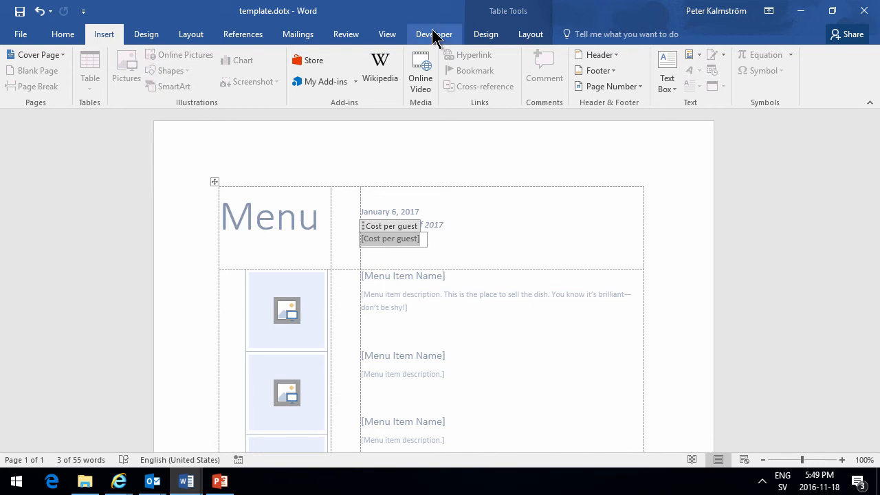
mouse_move(437, 41)
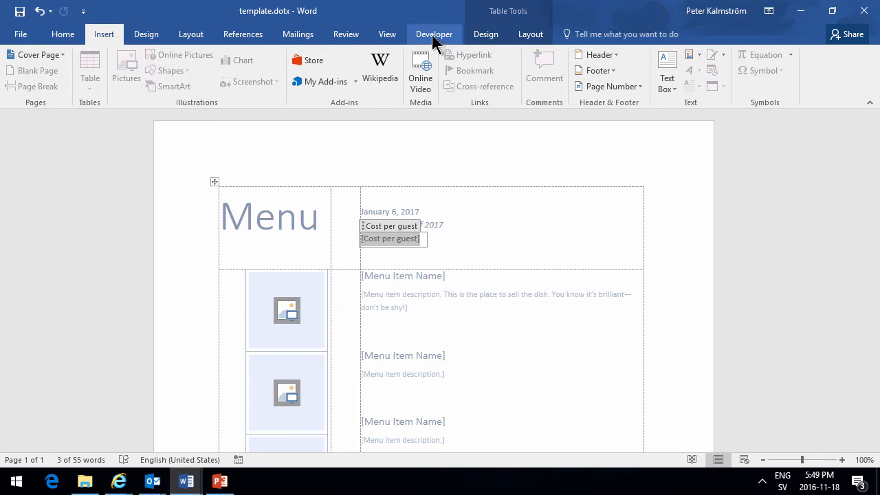
Enable the Developer tab through Customize the Ribbon.
right_click(434, 33)
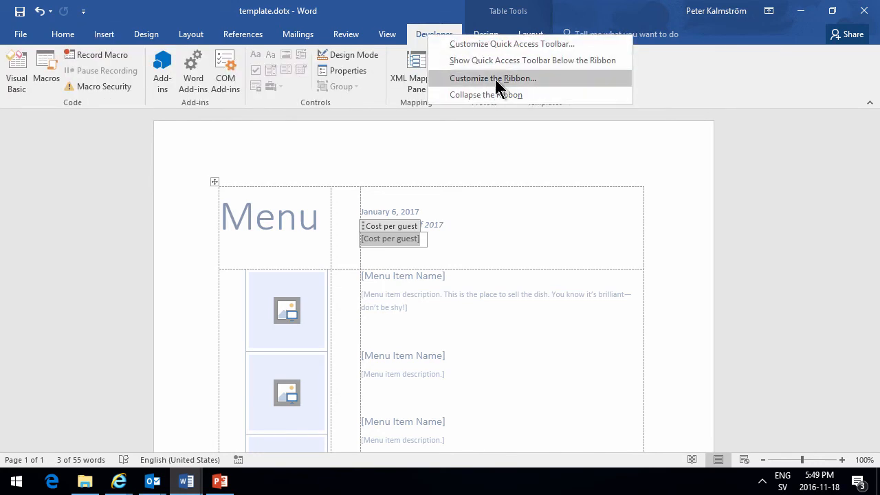
left_click(492, 77)
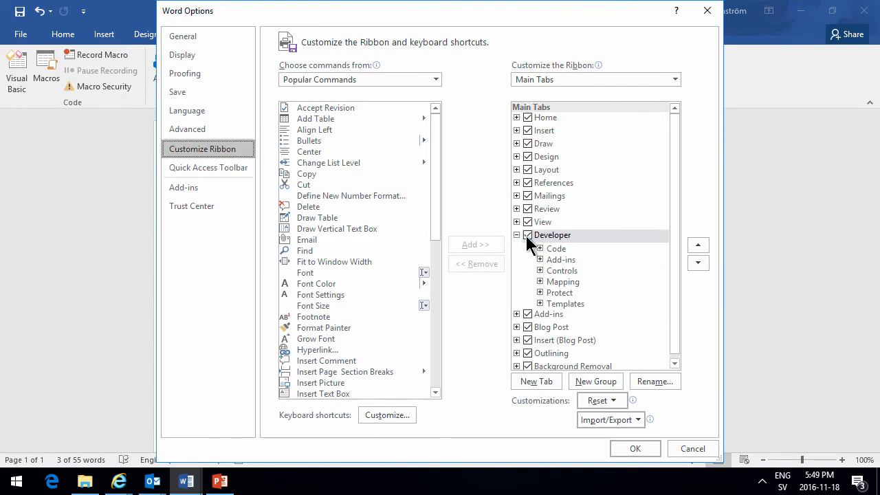
left_click(635, 448)
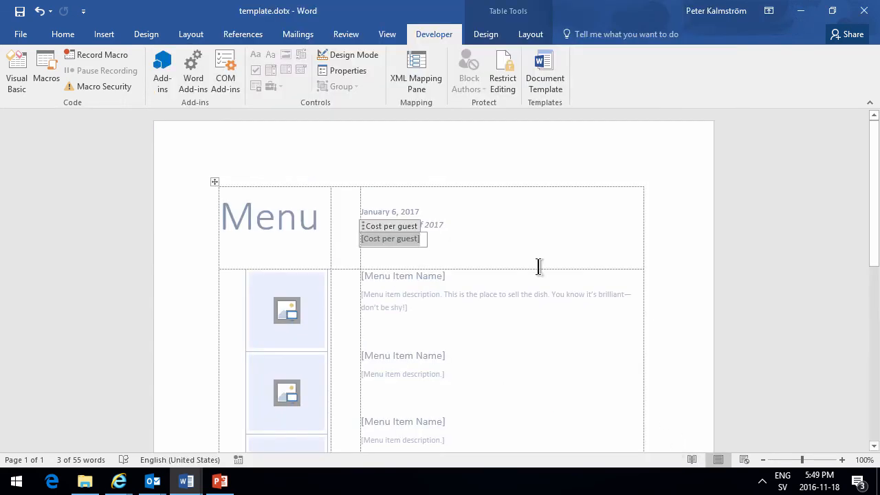
mouse_move(503, 69)
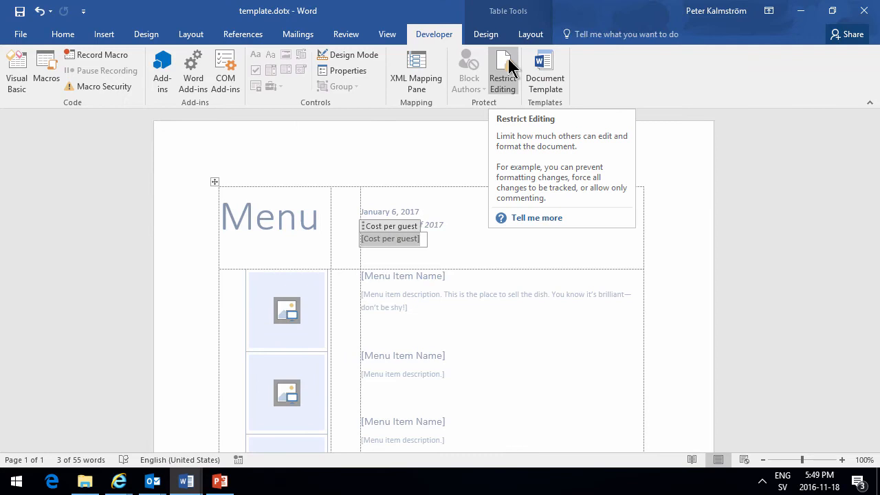
Restrict editing to Filling in forms only and start enforcing the protection.
left_click(503, 72)
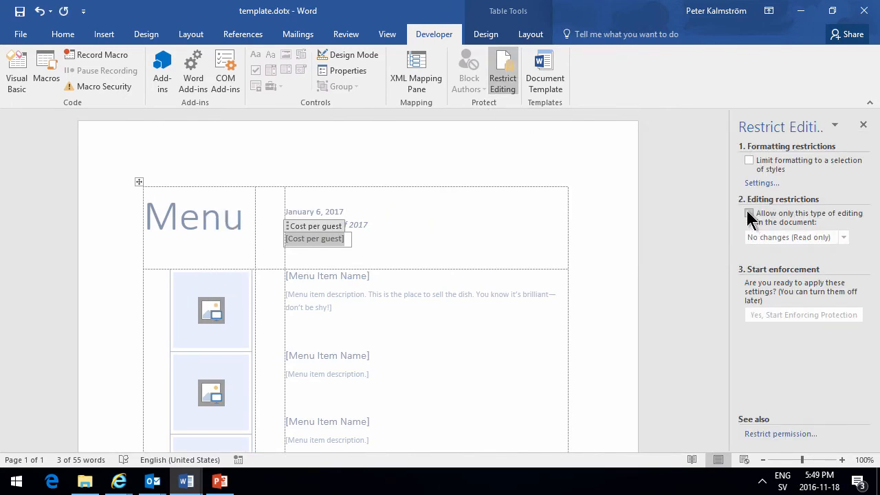
left_click(748, 213)
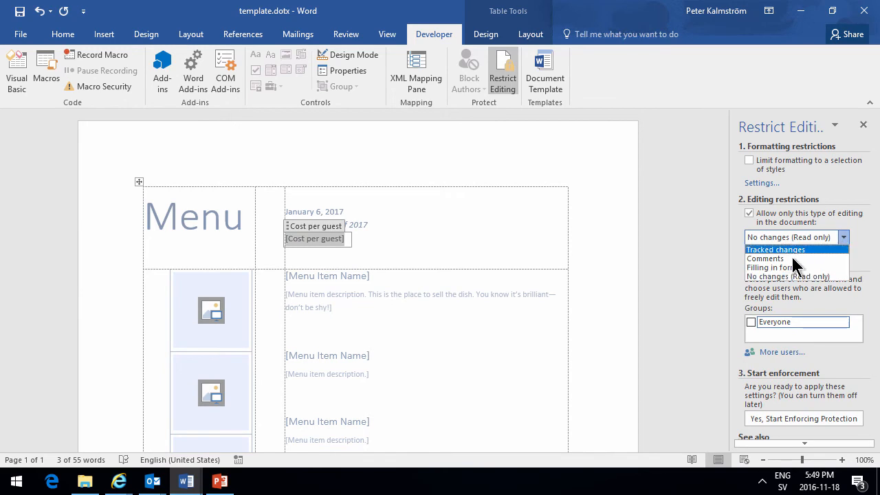
left_click(773, 266)
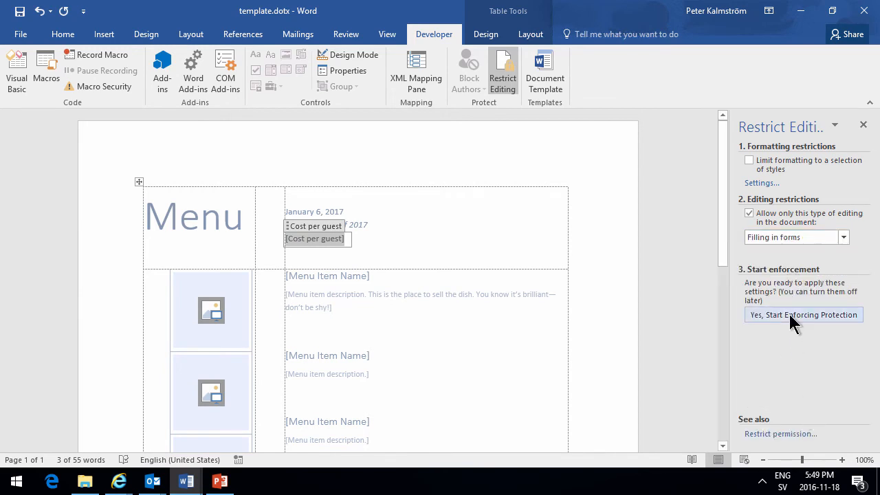
left_click(803, 313)
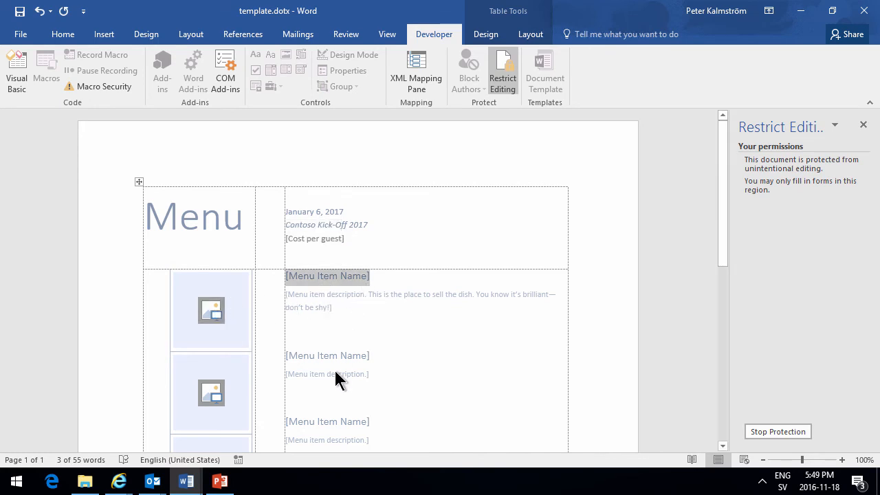
scroll("down", 3)
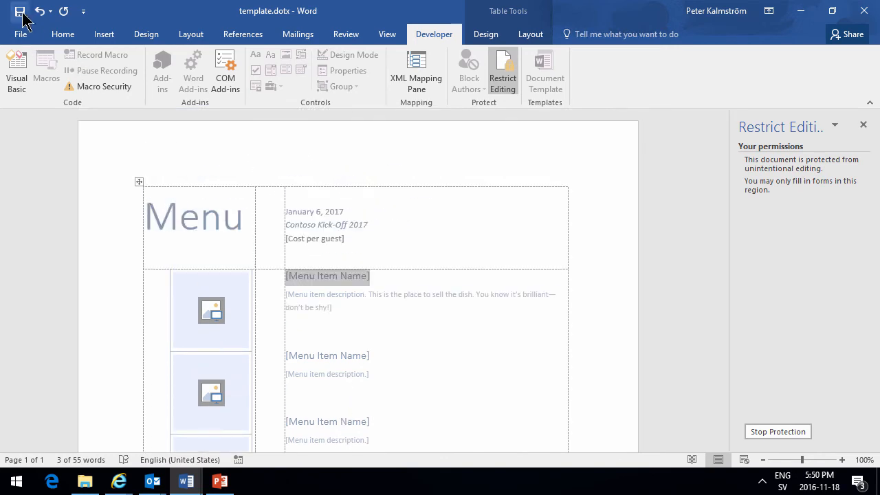
Share template.dotx as an email attachment via File > Share > Email.
left_click(21, 25)
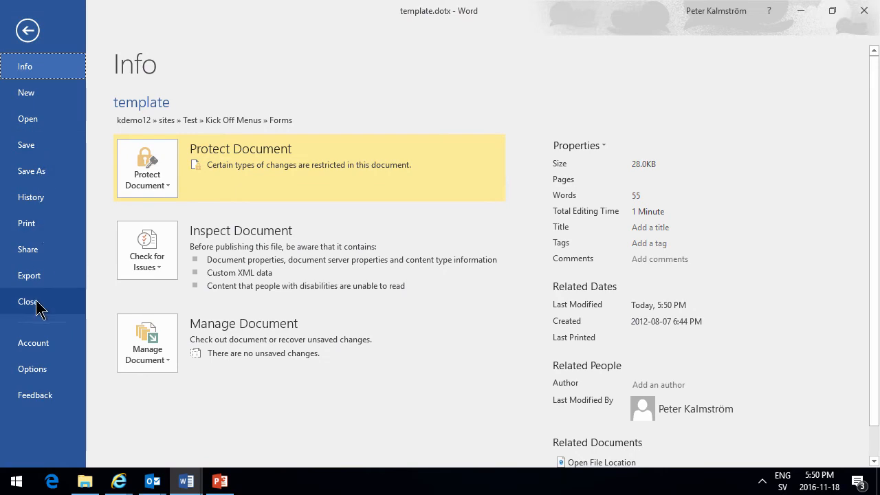
left_click(28, 249)
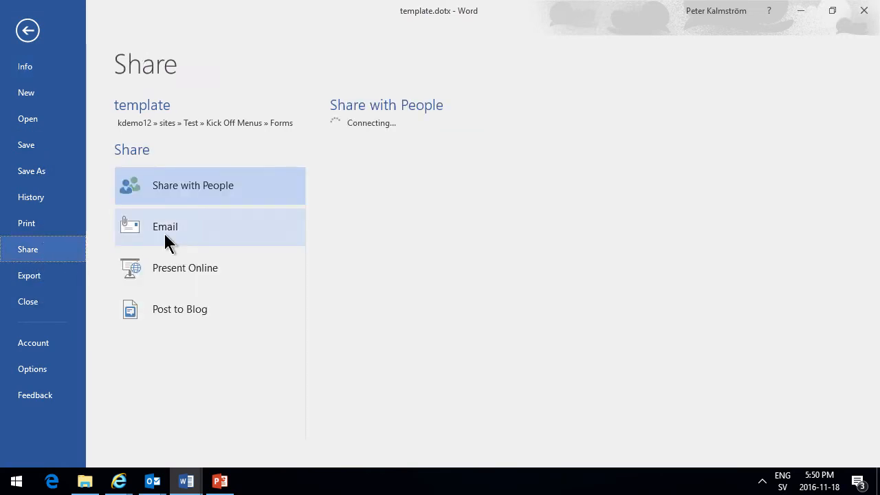
left_click(165, 225)
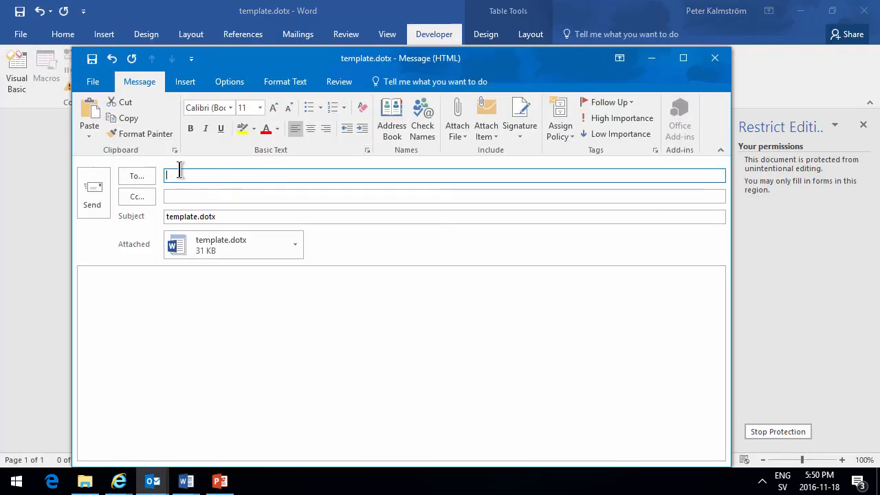
mouse_move(231, 248)
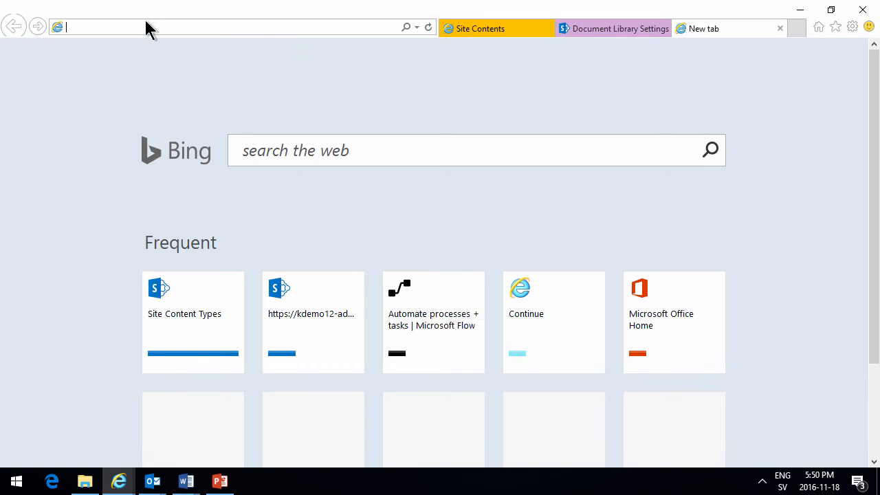
Go to dropbox.com's File requests and start a new request named Menu suggestions.
type("www.dropbox.com/home")
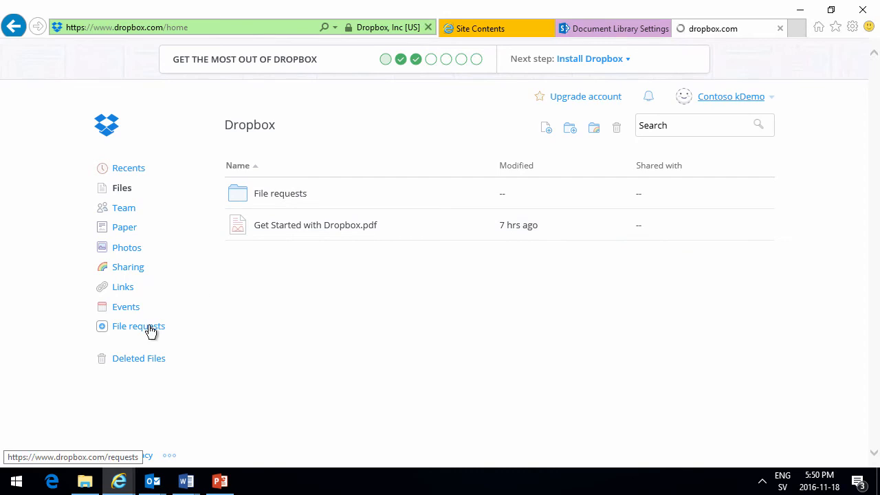
left_click(137, 326)
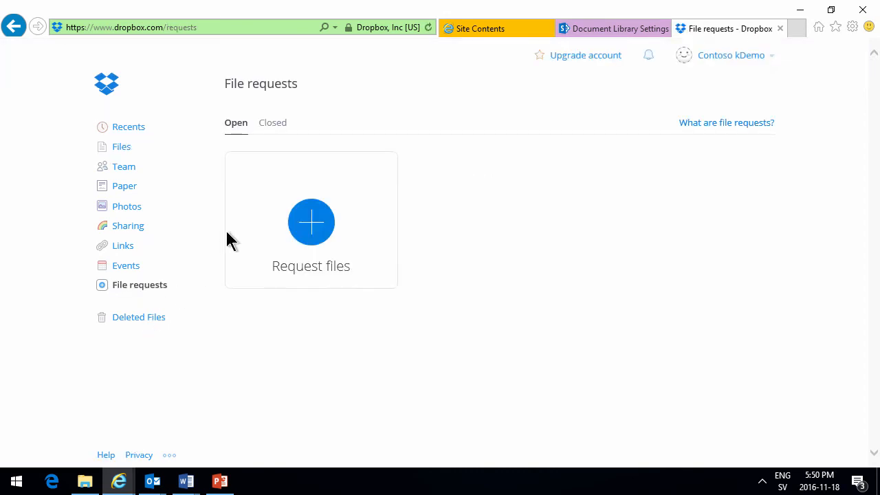
mouse_move(311, 227)
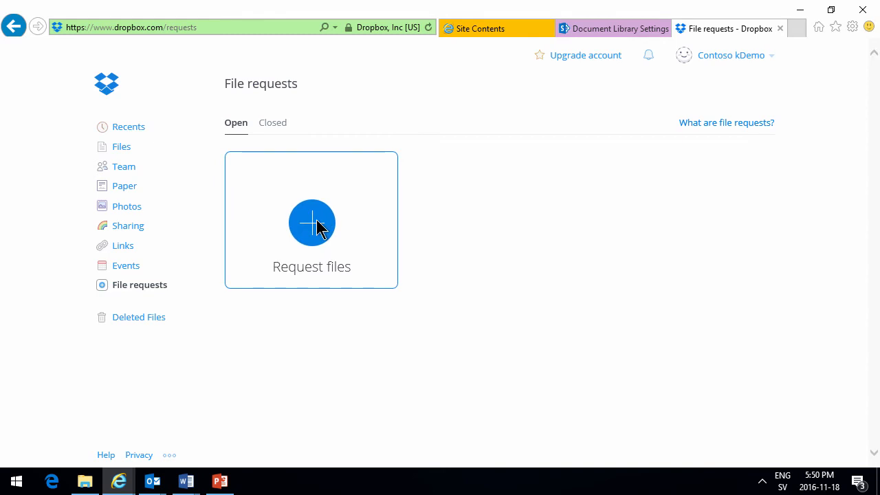
left_click(311, 223)
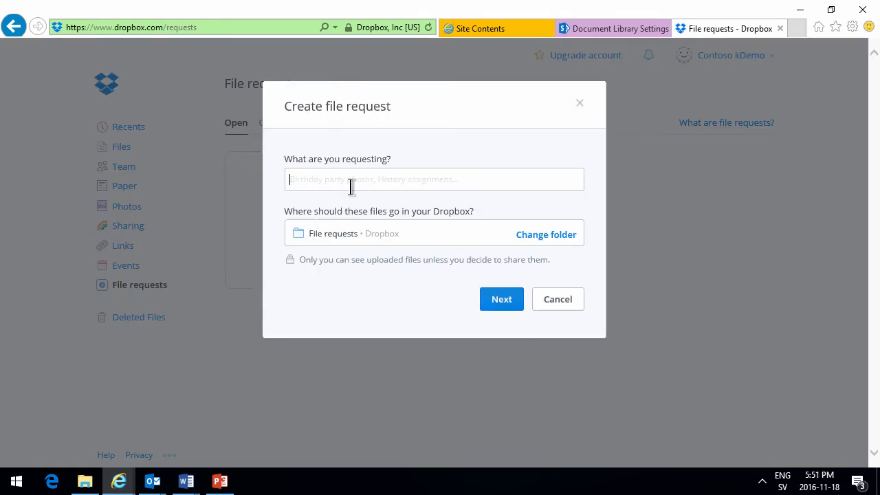
type("Menu suggestions")
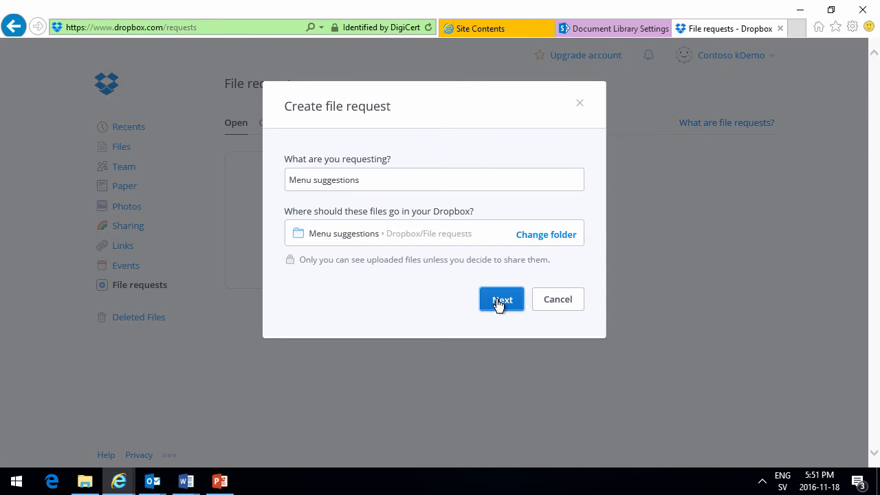
Copy the new request's sharing link and return to the draft Outlook email.
left_click(501, 300)
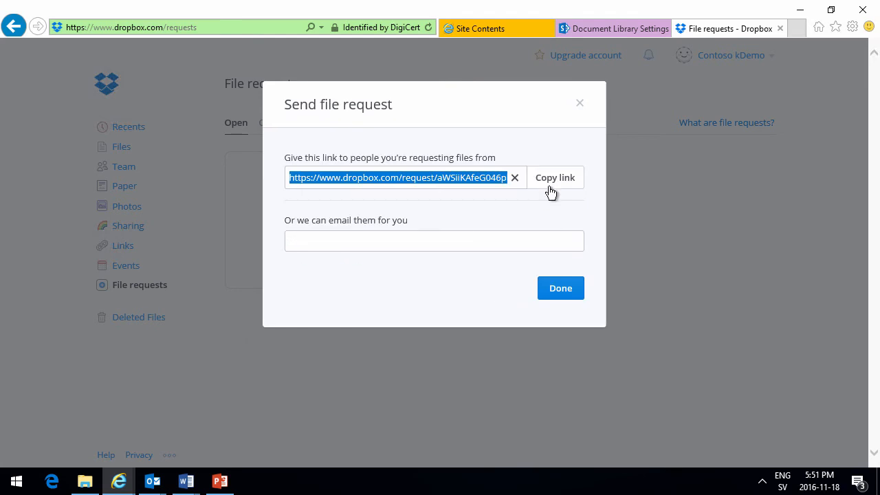
left_click(555, 177)
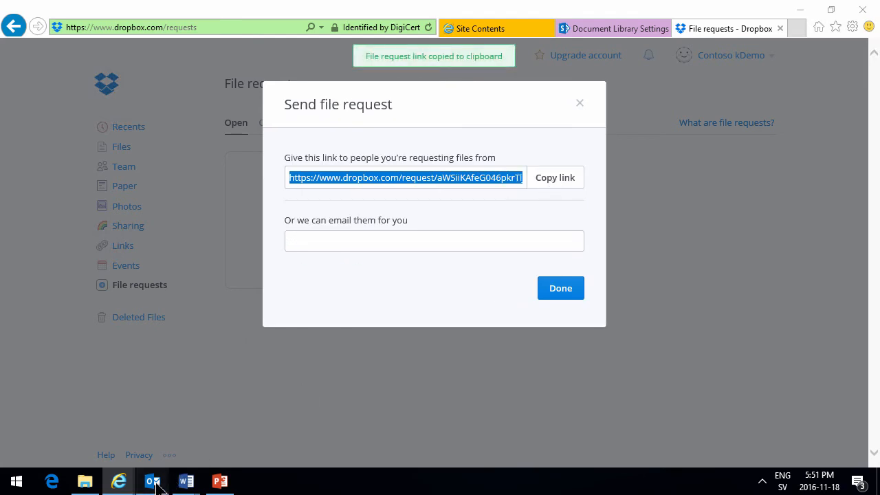
left_click(151, 481)
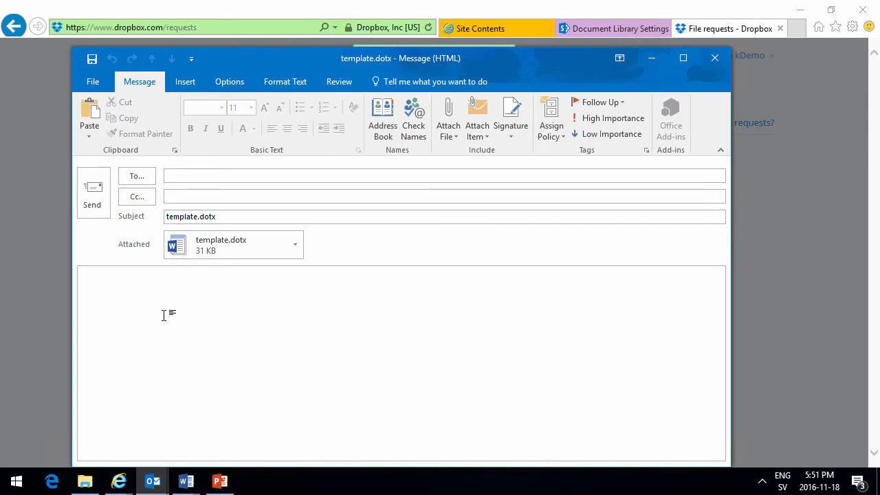
Write 'Please upload your suggestion here:' followed by the Dropbox request link in the body.
type("Please upload yo")
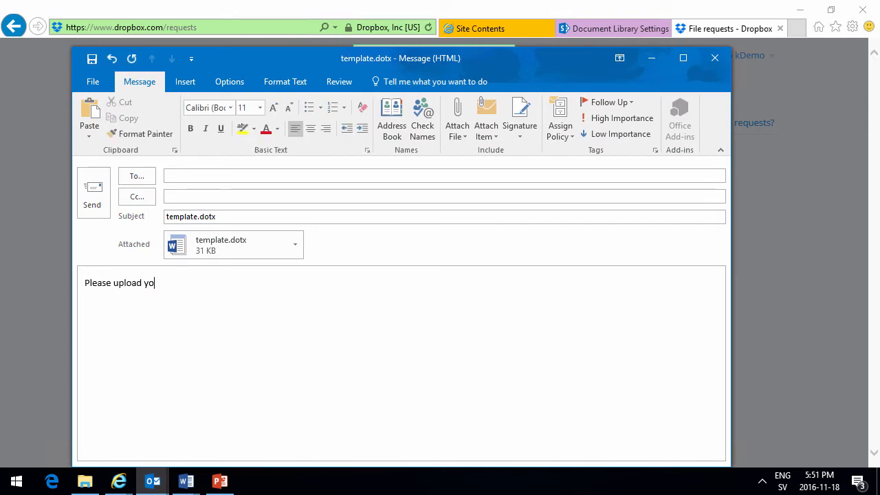
type("ur suggestion here:")
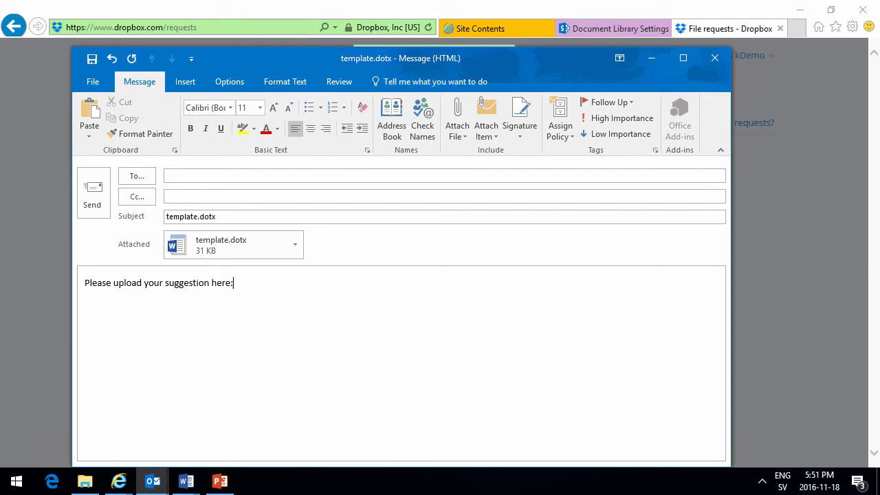
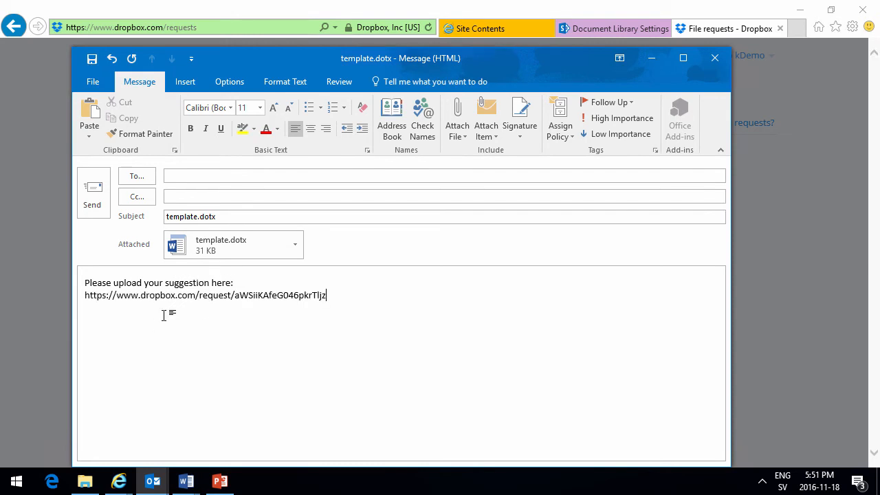
mouse_move(118, 481)
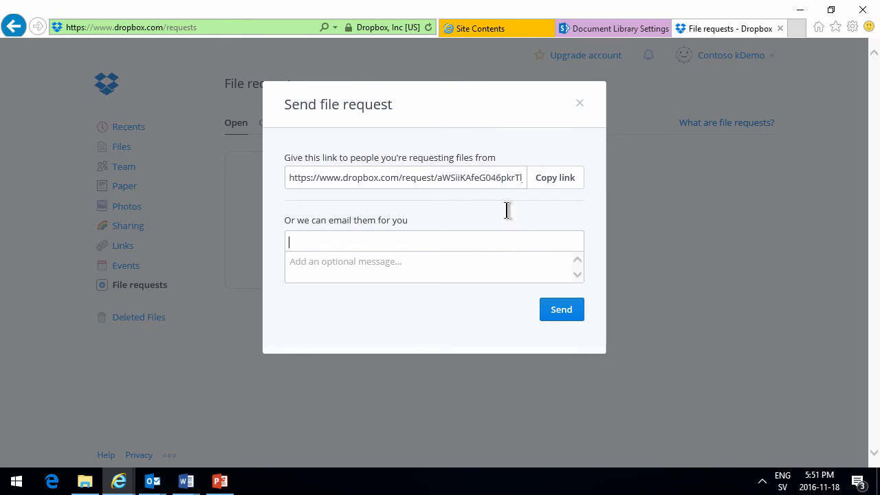
mouse_move(569, 345)
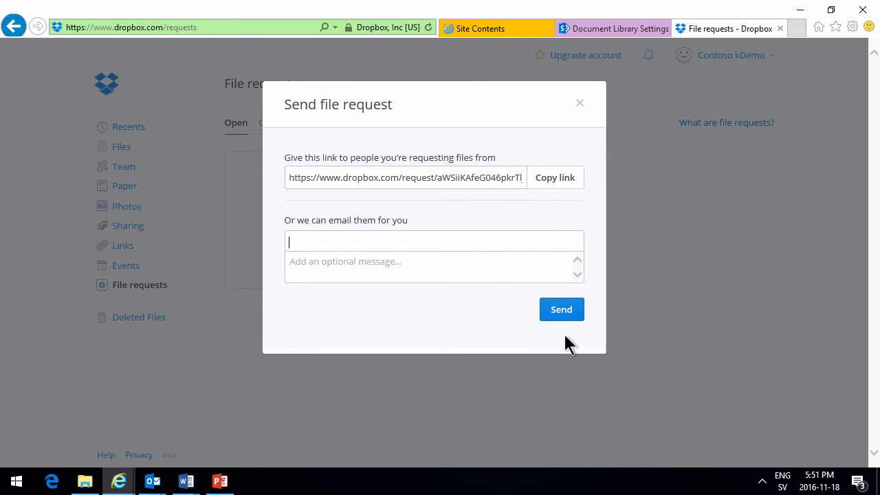
Send the file request without emailing anyone, then start a blank browser tab.
left_click(580, 102)
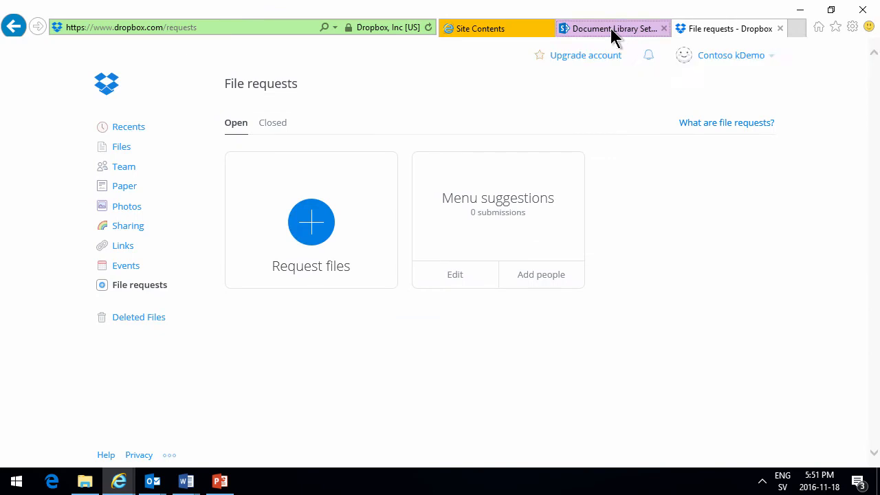
left_click(610, 27)
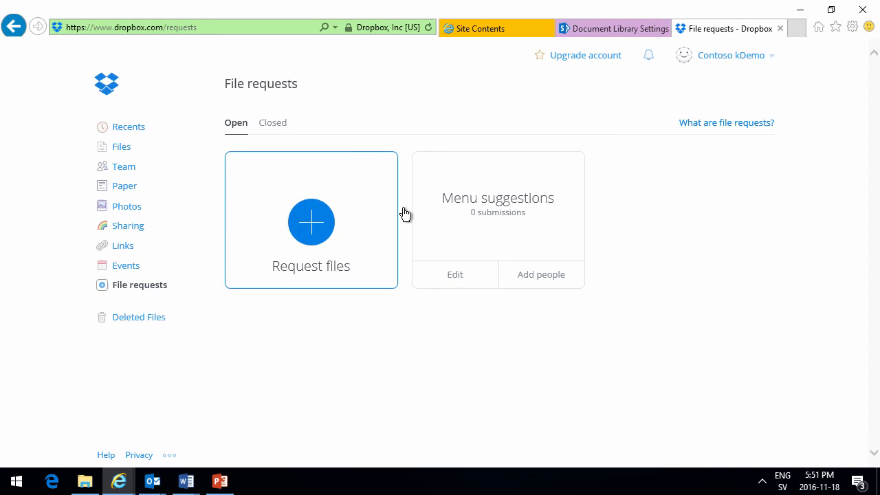
mouse_move(531, 95)
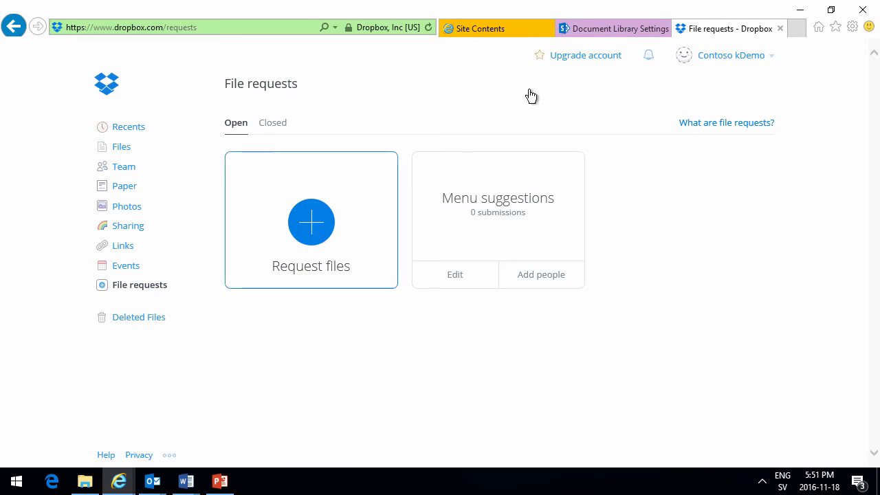
left_click(611, 28)
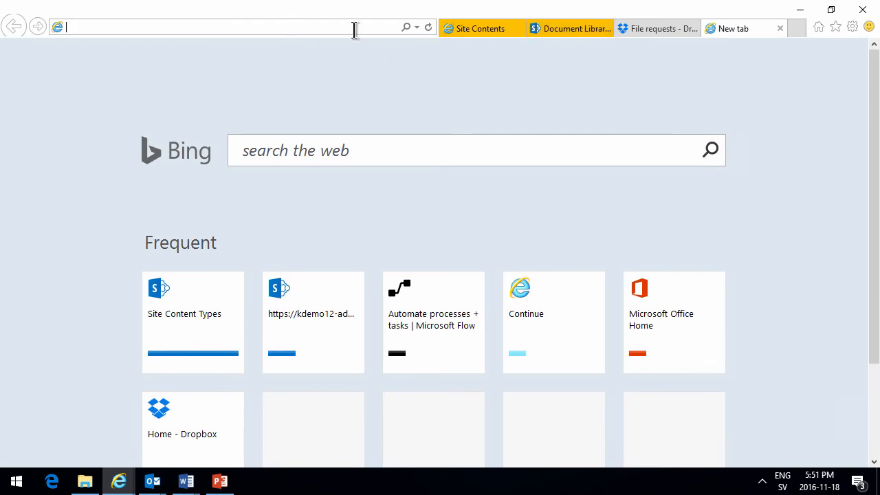
From My flows start a blank flow, search triggers for 'drop', then view My connections.
type("flow.microsoft.com/en-us/")
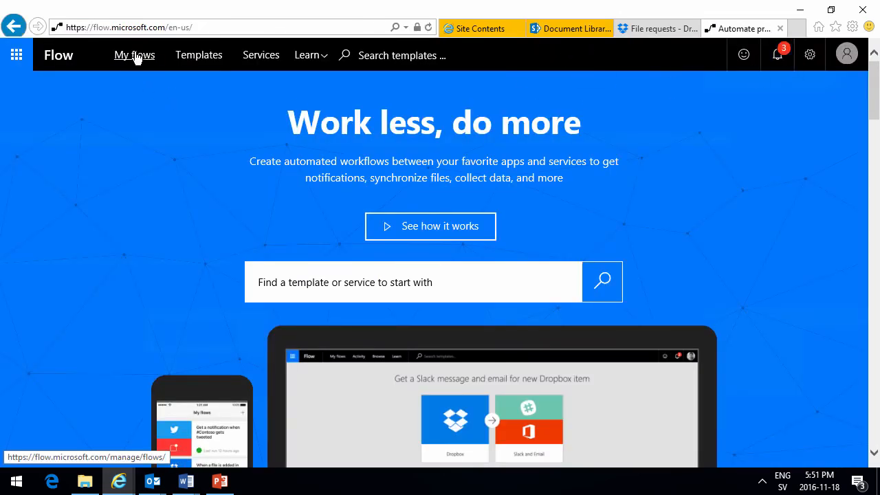
left_click(135, 55)
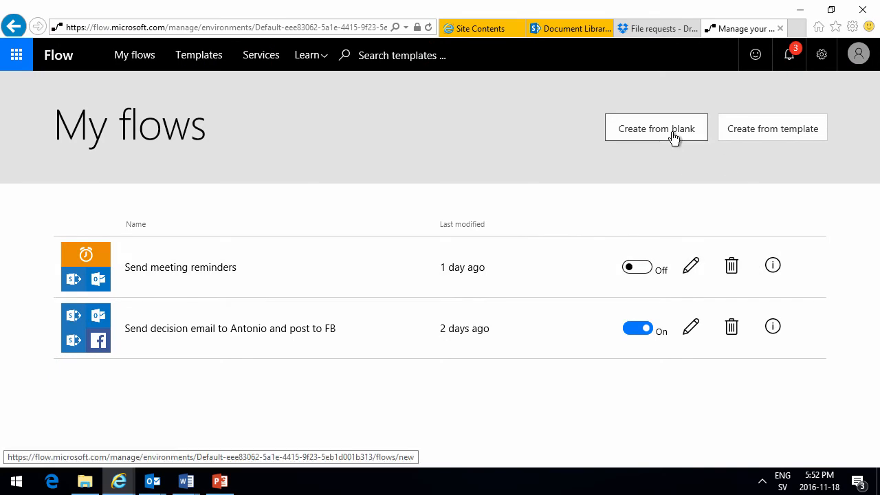
left_click(656, 128)
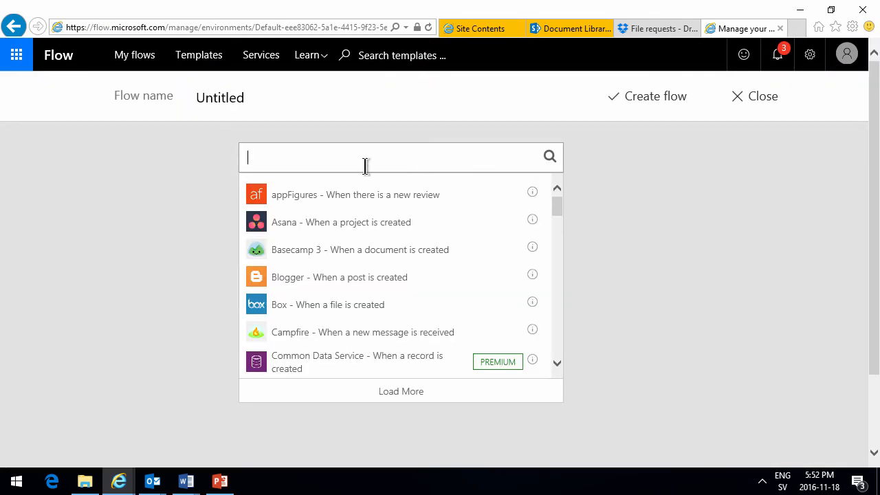
type("drop")
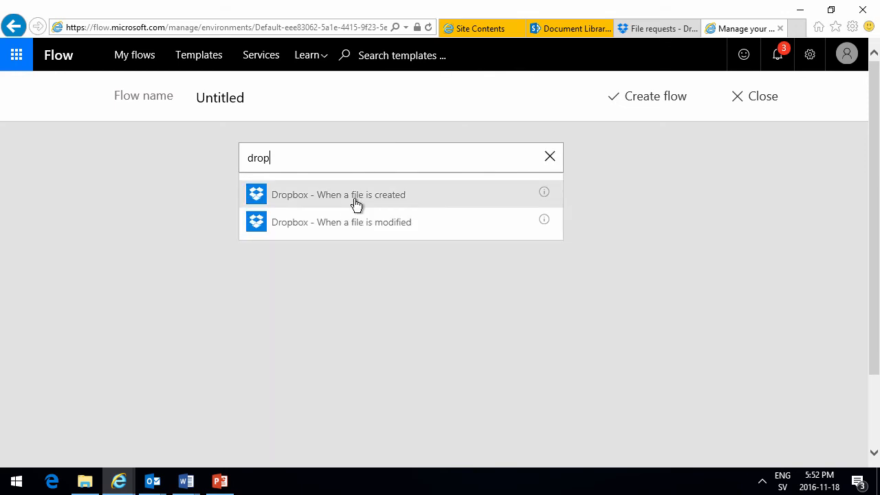
left_click(810, 55)
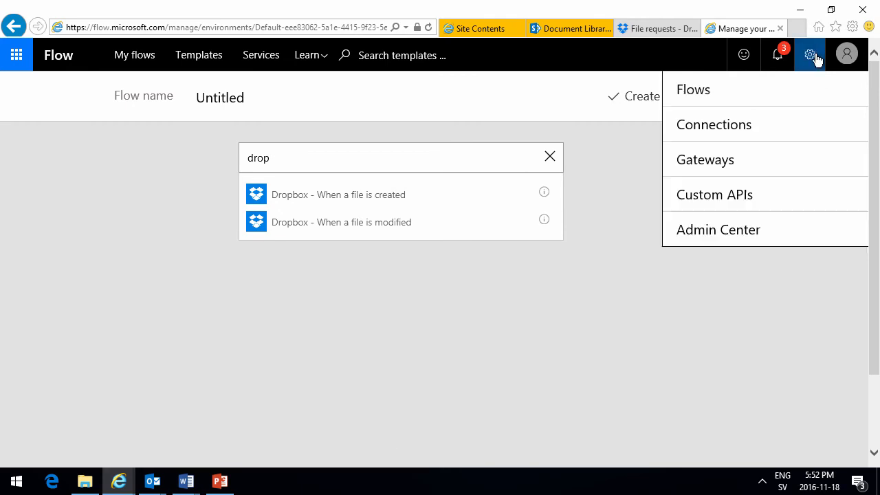
left_click(714, 124)
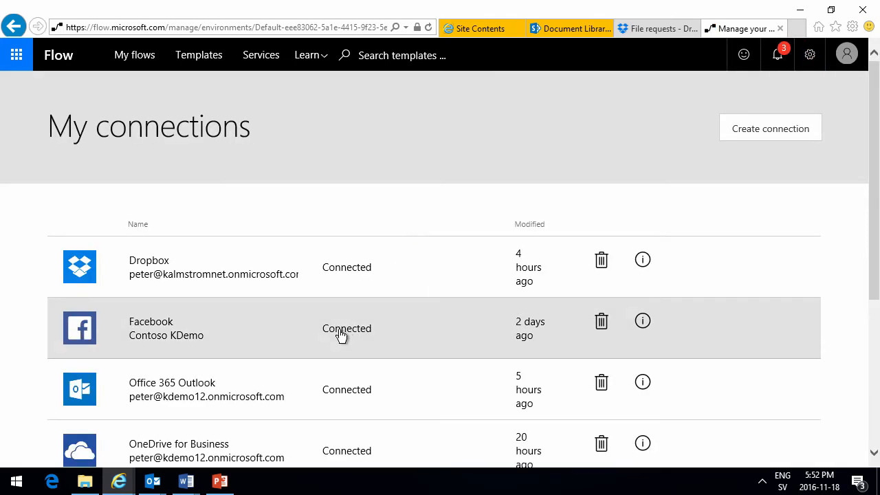
mouse_move(764, 158)
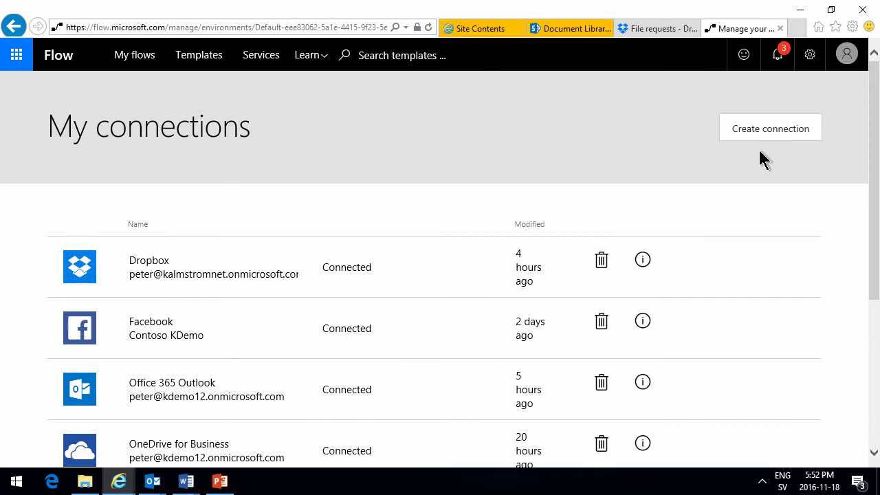
mouse_move(58, 60)
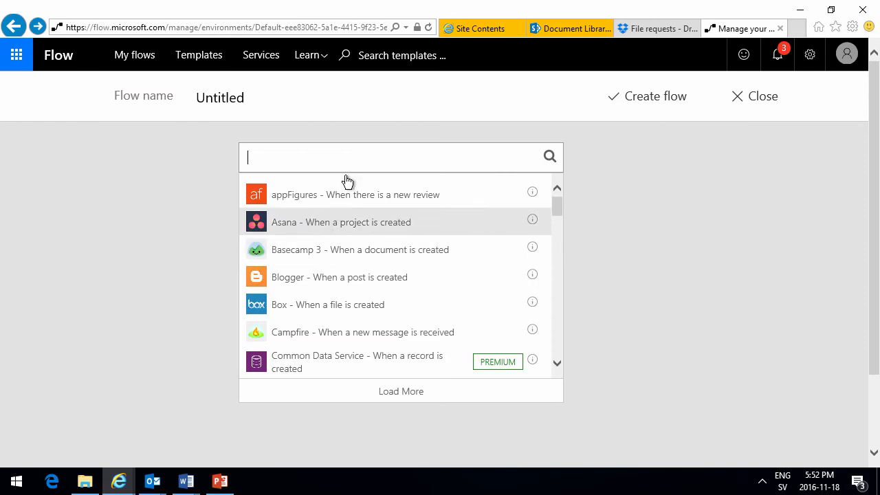
Set the trigger to Dropbox 'When a file is created' watching /file requests/menu suggestions.
type("drop")
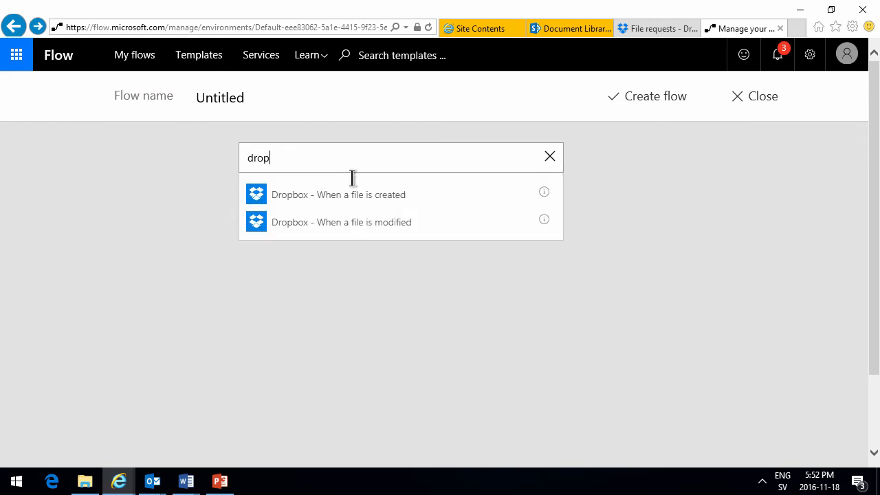
left_click(337, 195)
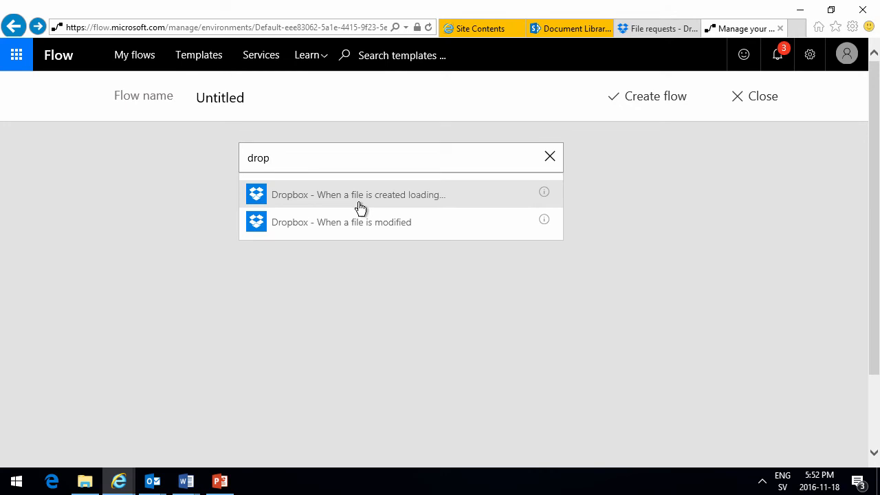
left_click(357, 194)
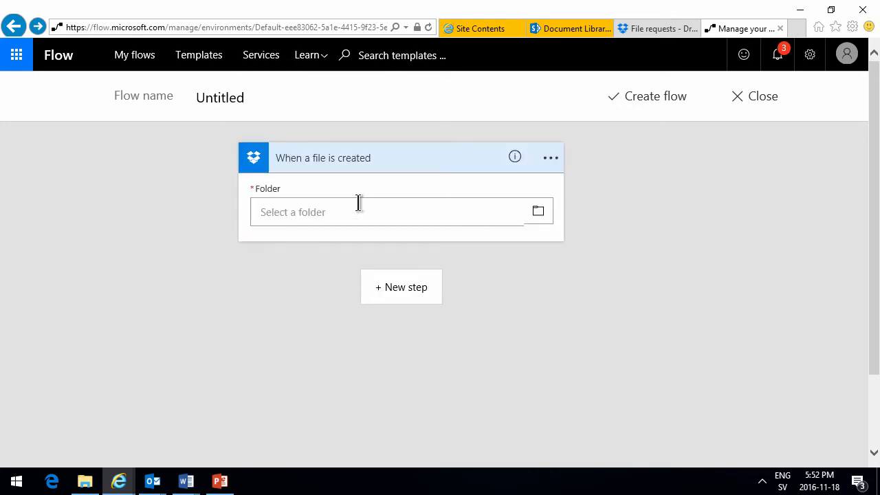
left_click(537, 211)
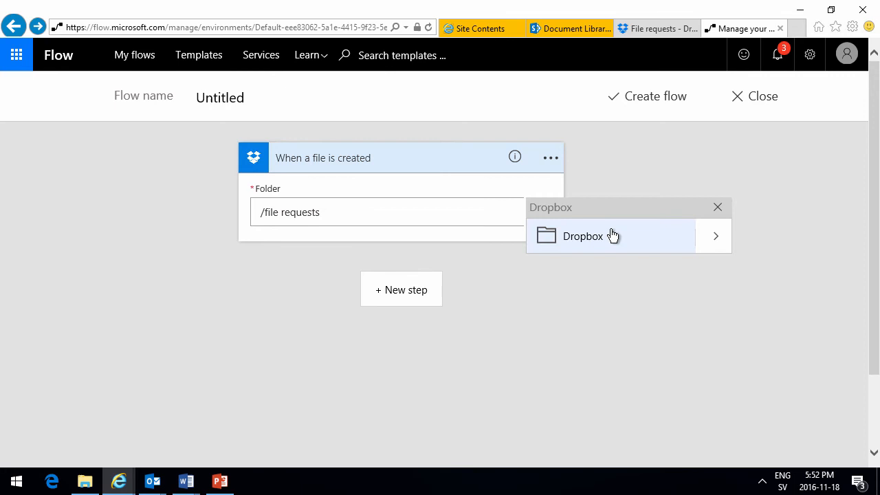
left_click(583, 237)
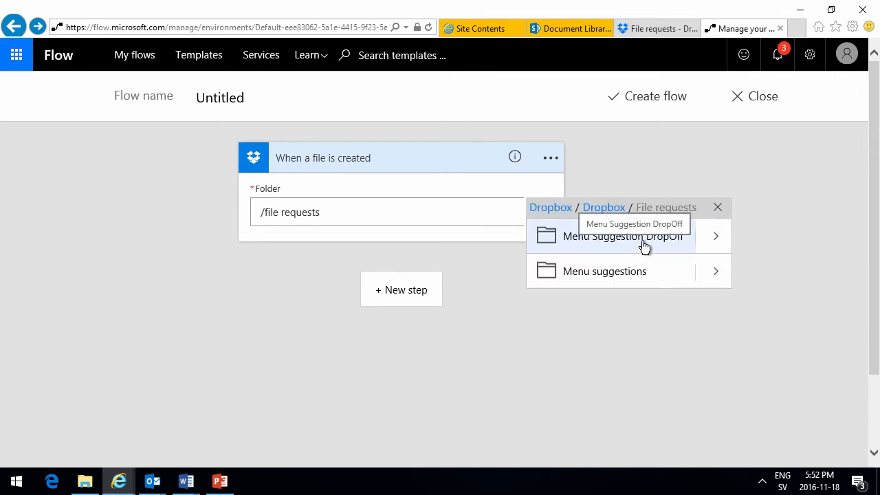
left_click(603, 271)
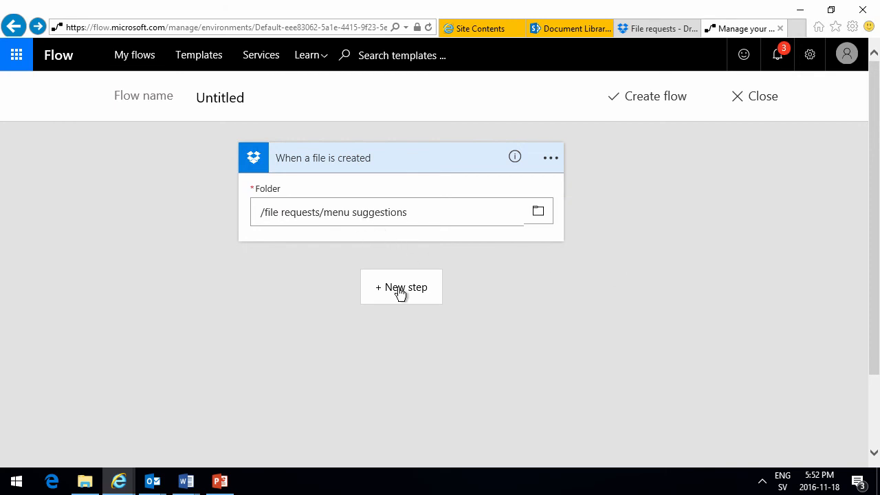
Add a new action step using the SharePoint 'Create file' action.
left_click(402, 287)
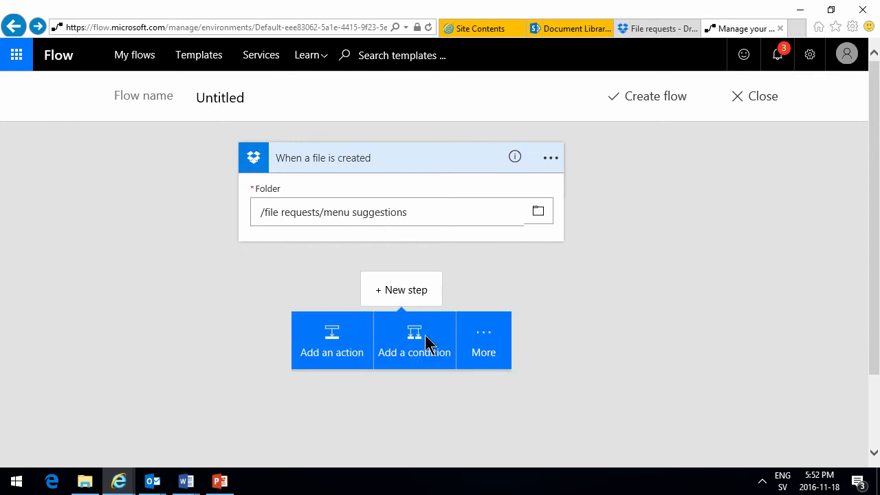
mouse_move(318, 261)
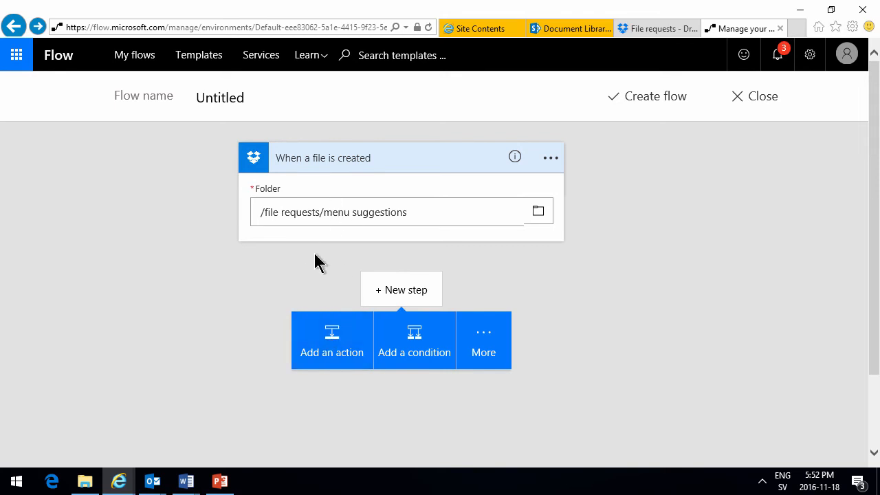
left_click(331, 341)
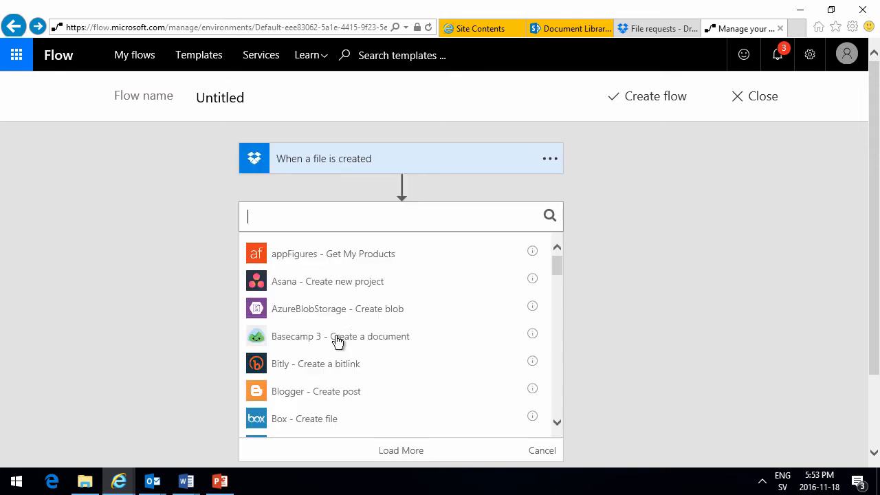
type("sharepo")
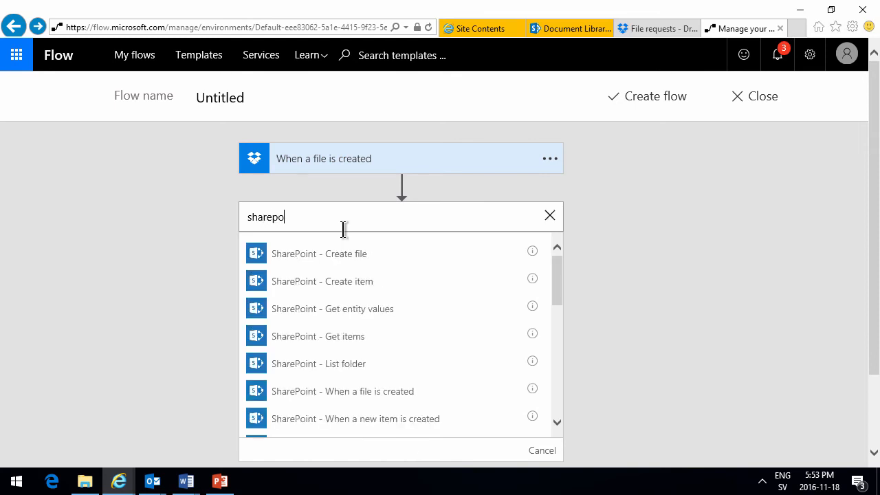
left_click(319, 253)
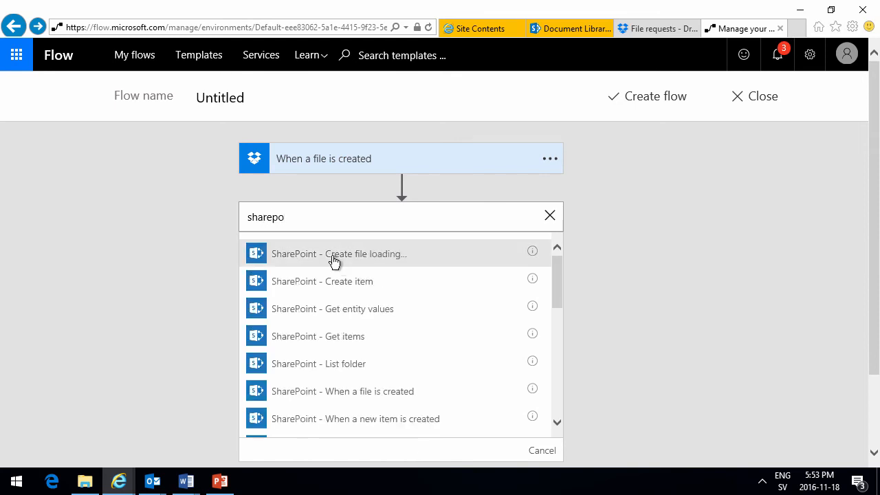
left_click(339, 253)
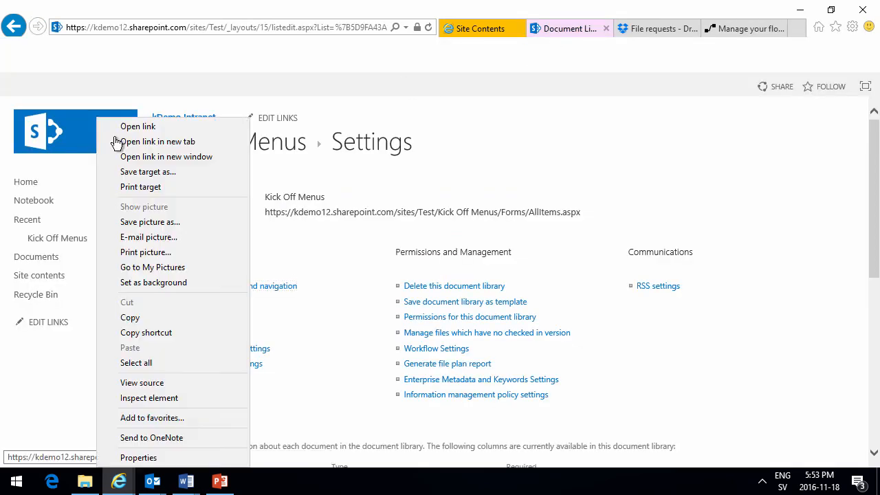
mouse_move(146, 331)
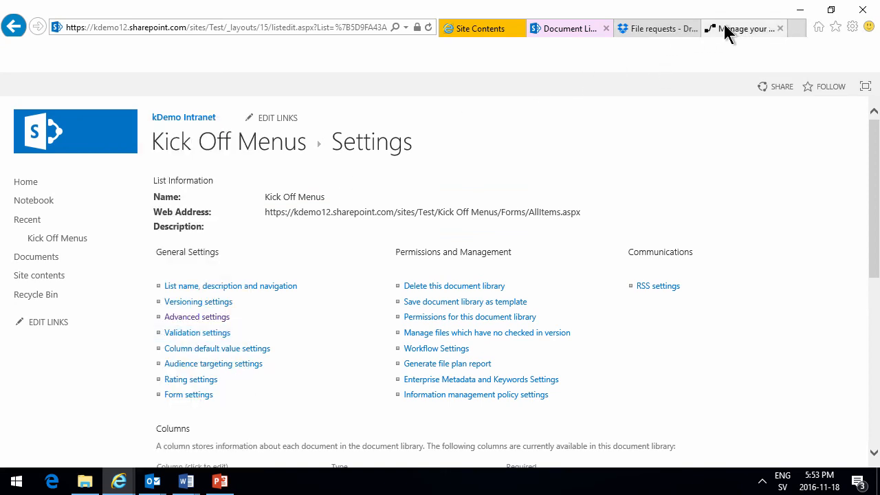
left_click(743, 27)
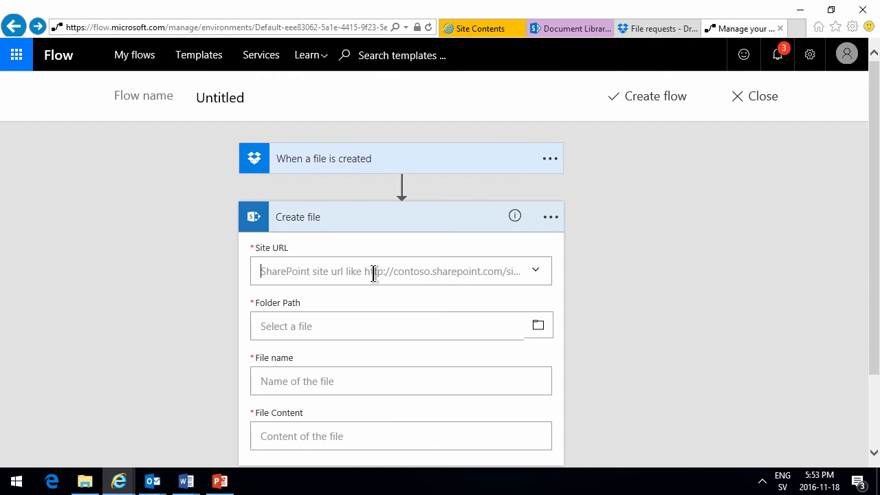
Point Create file at the Test site's Kick Off Menus folder with Dropbox File name and content.
left_click(401, 271)
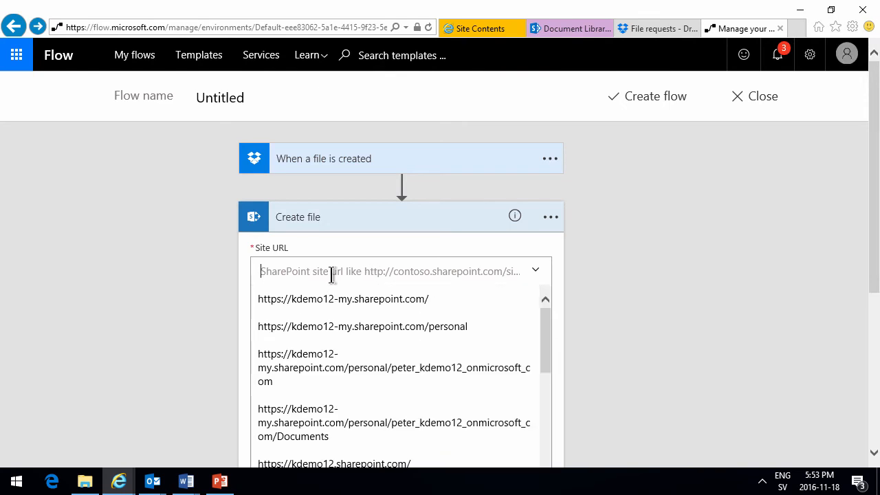
scroll("down", 3)
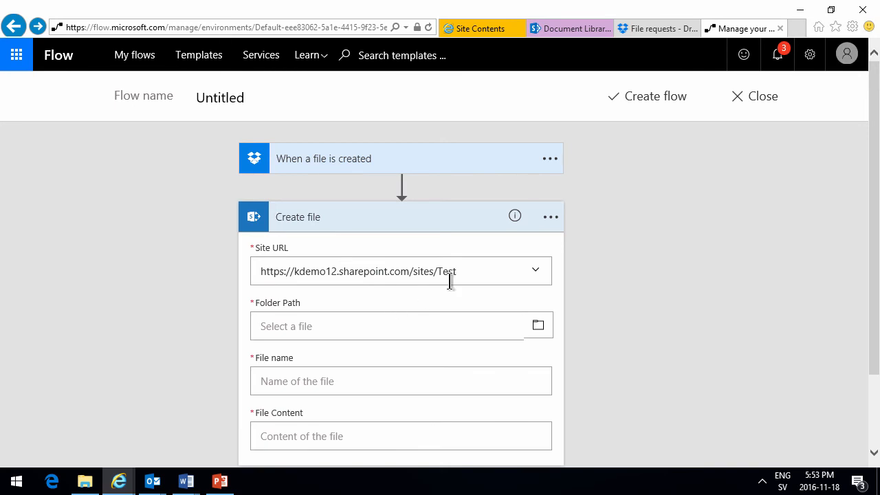
mouse_move(539, 326)
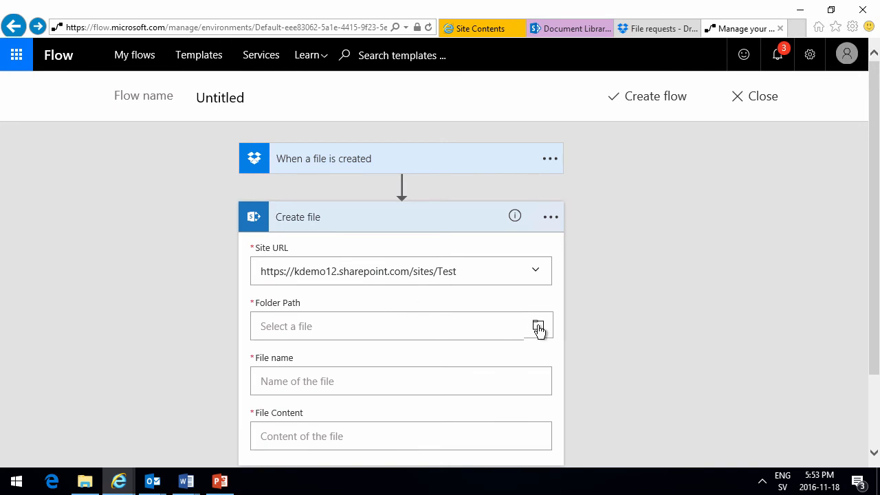
left_click(539, 326)
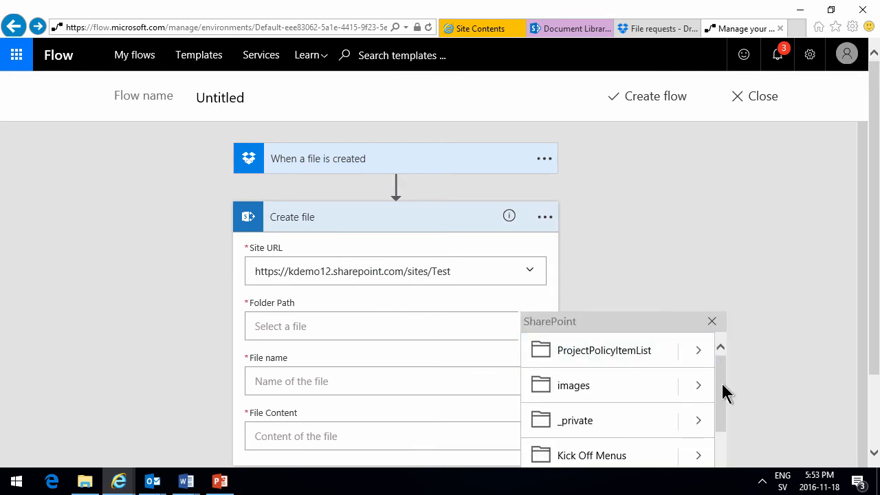
left_click(591, 455)
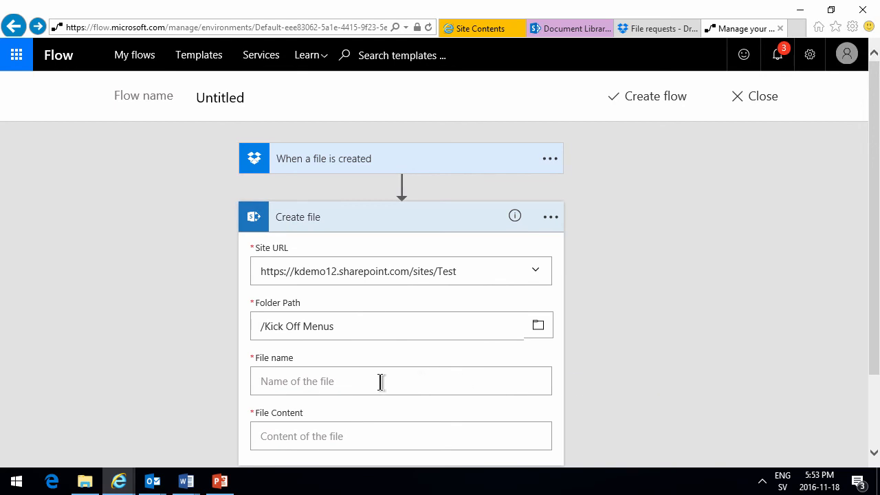
left_click(400, 381)
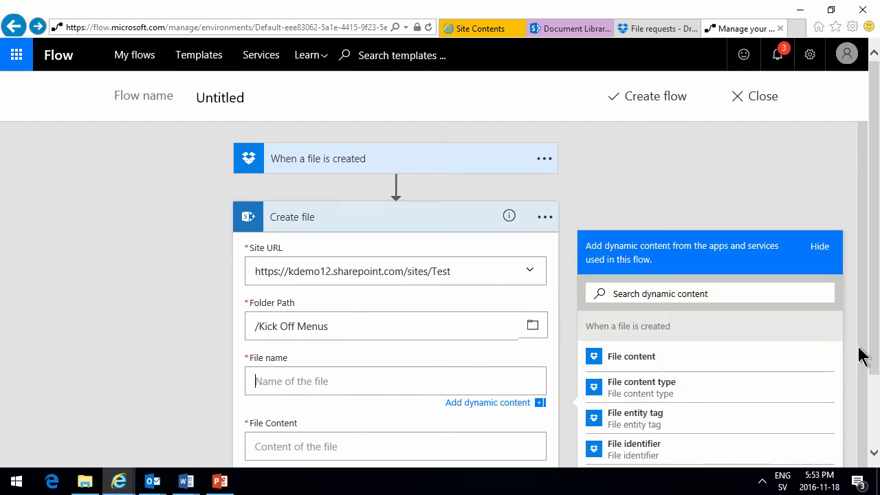
scroll("down", 3)
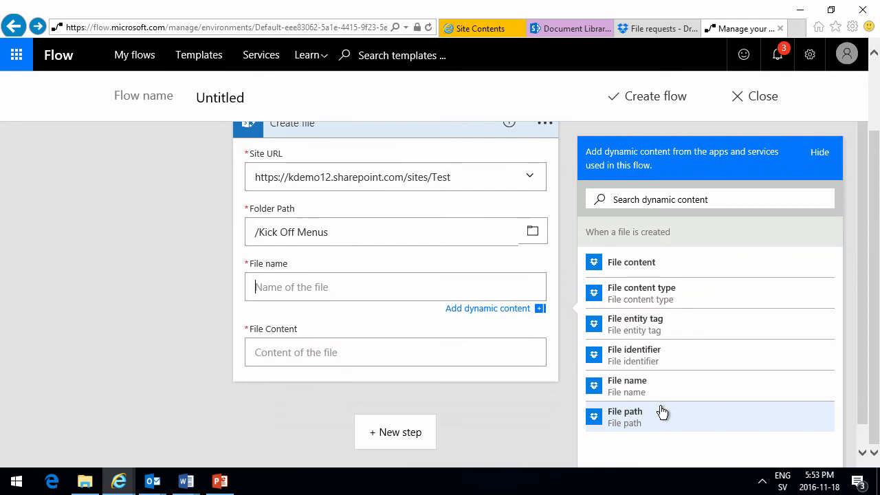
left_click(627, 385)
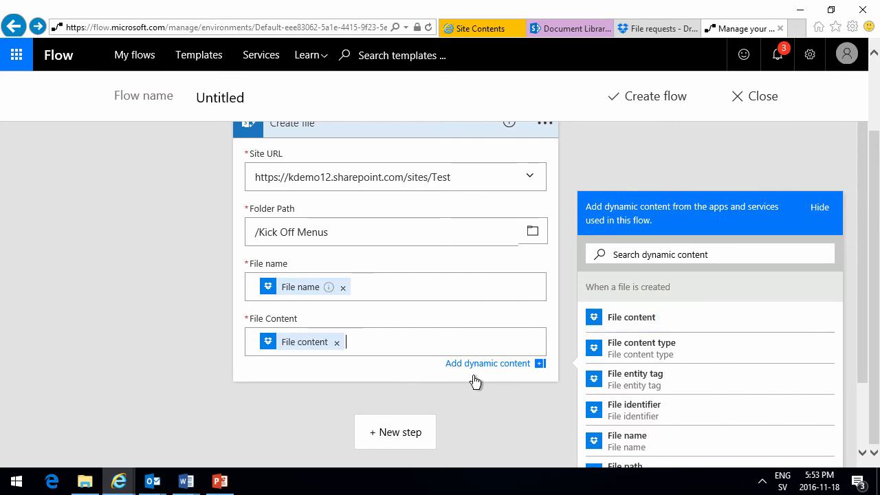
Create and finish the flow, then return to the Kick Off Menus library page.
left_click(655, 96)
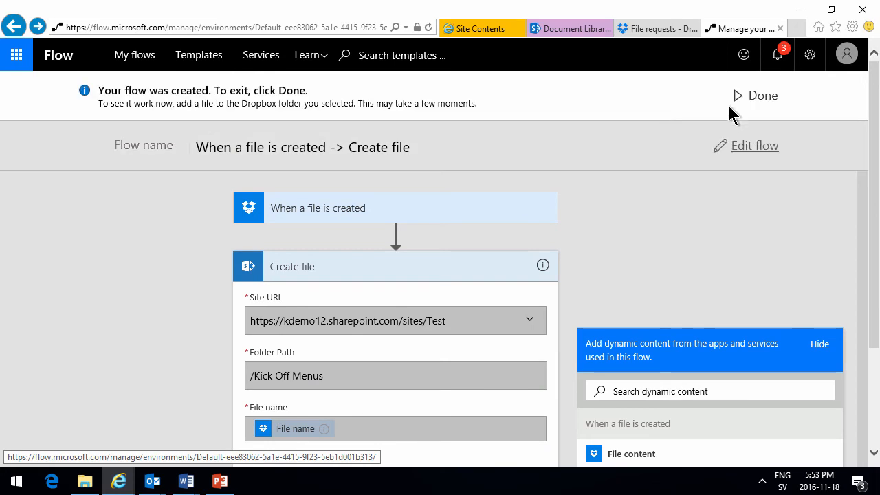
left_click(762, 95)
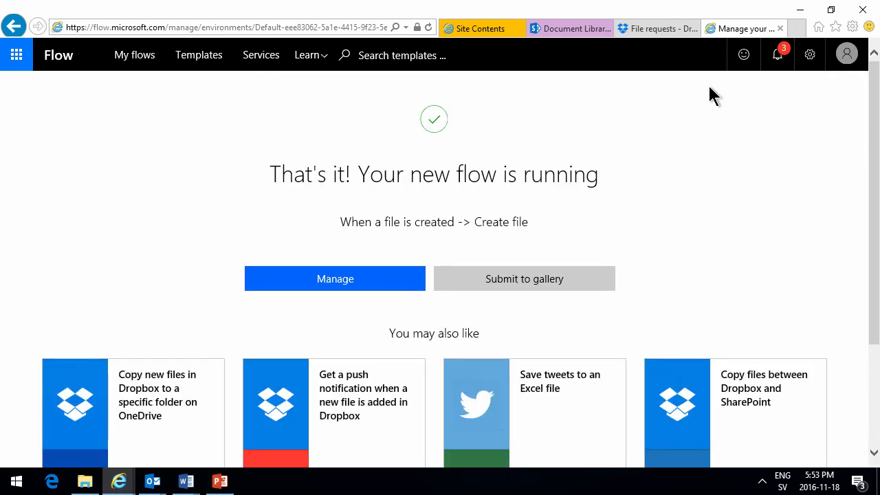
mouse_move(654, 55)
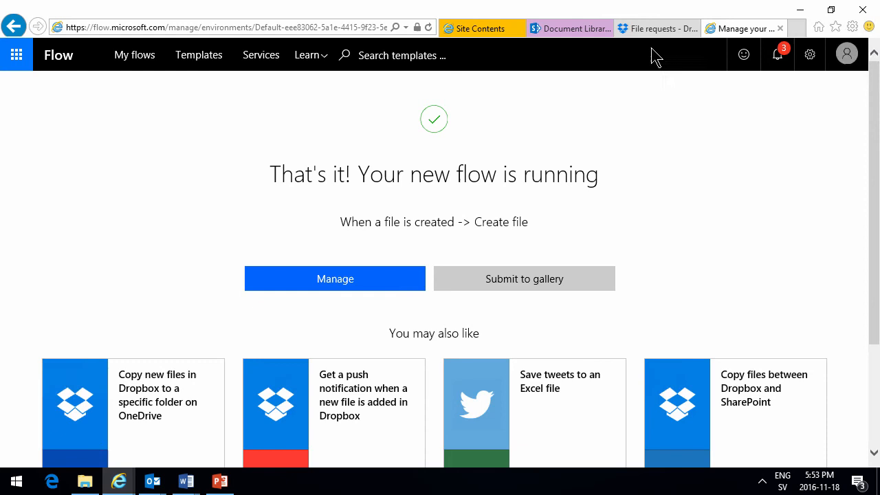
left_click(569, 28)
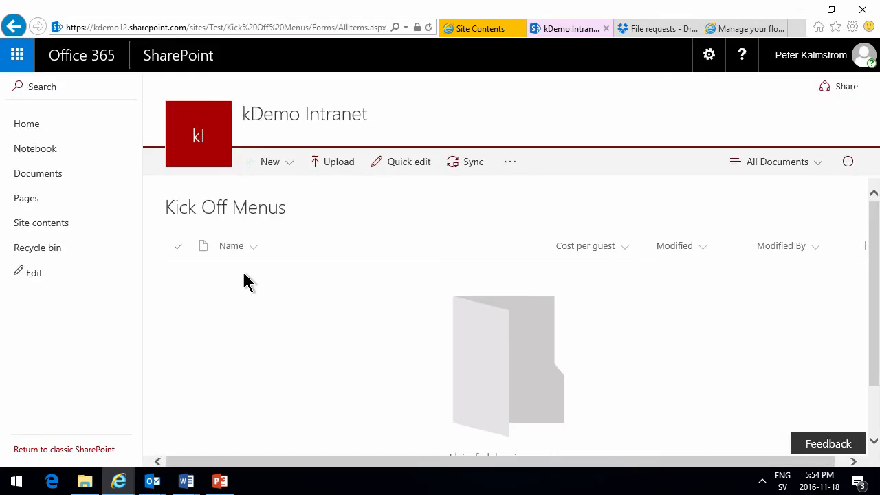
mouse_move(185, 482)
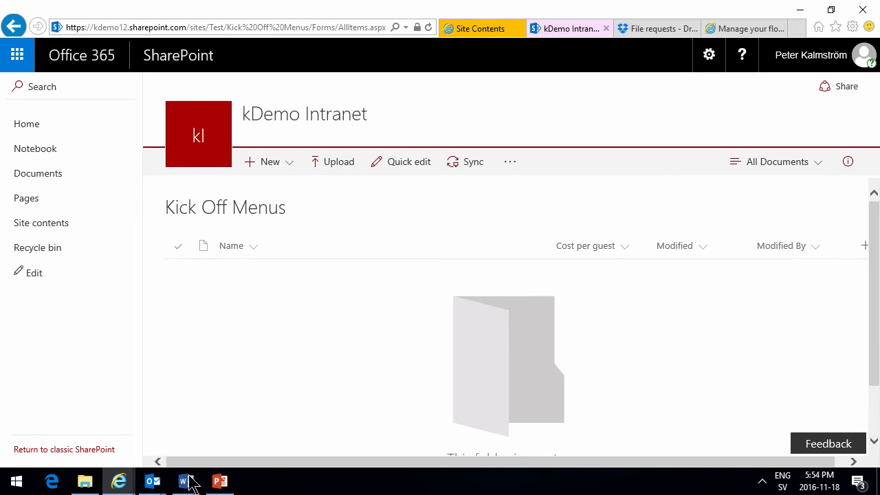
mouse_move(565, 297)
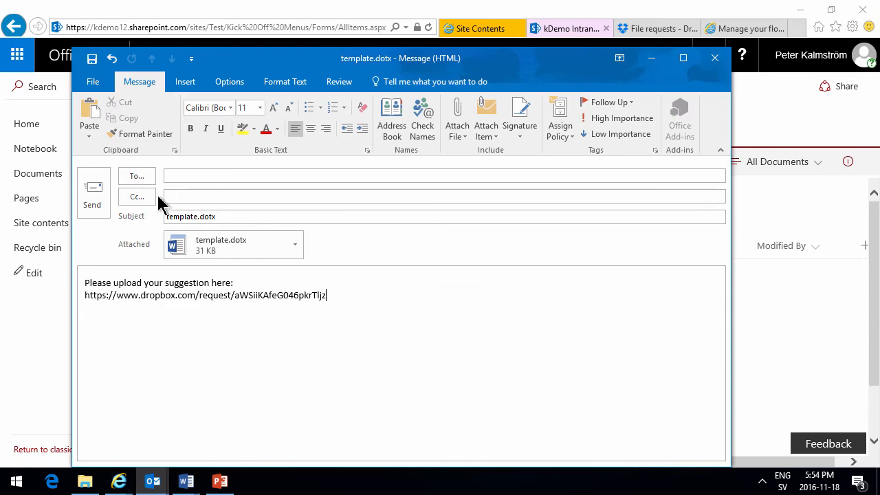
Show the desktop from the taskbar, leaving only the Outlook upload-request message open.
left_click(234, 245)
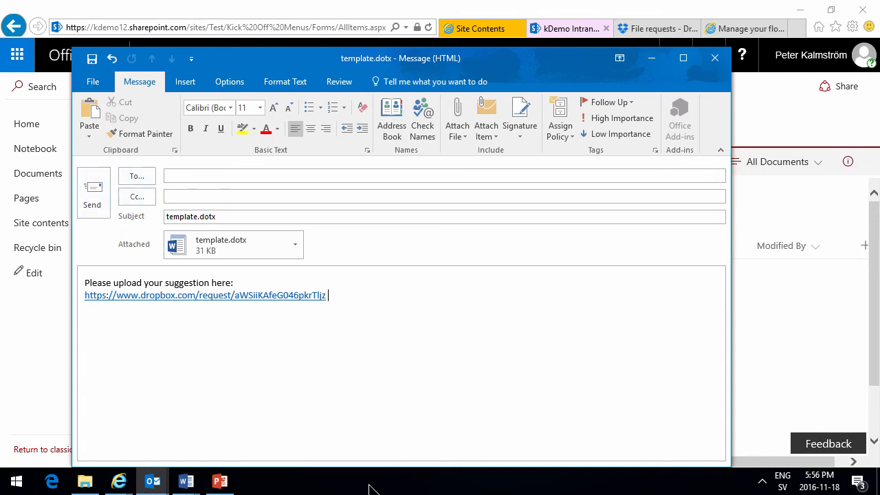
right_click(371, 481)
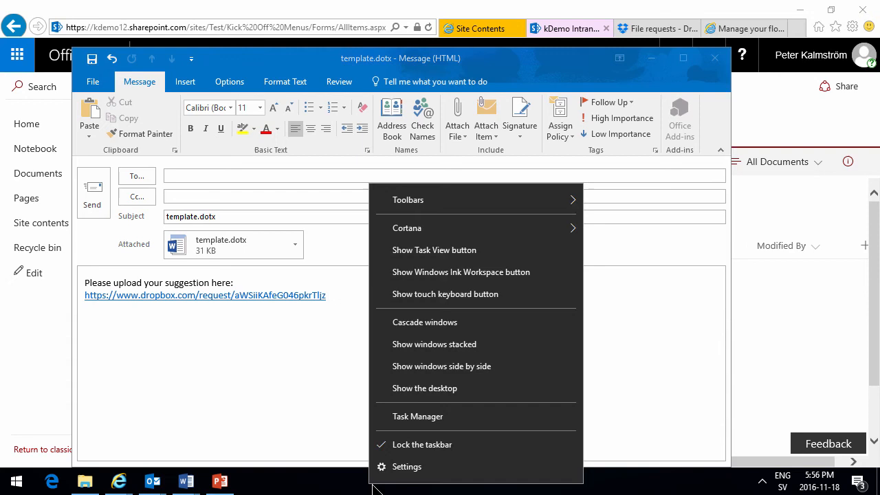
mouse_move(429, 393)
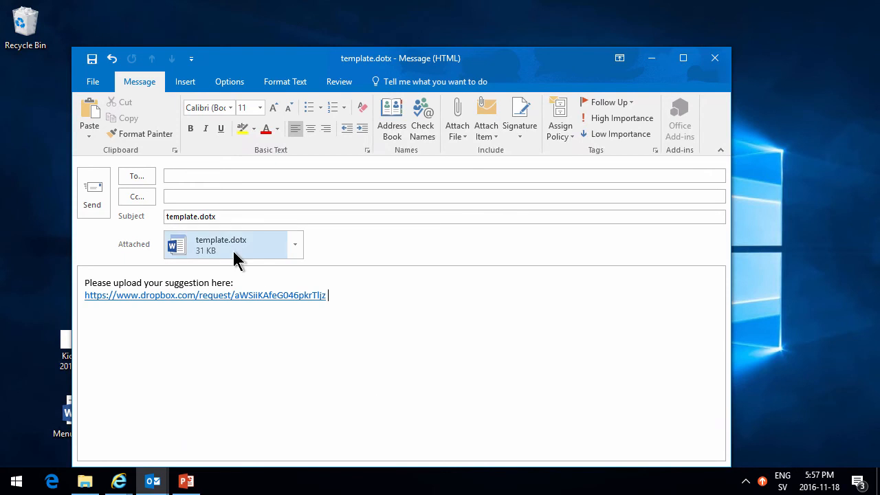
mouse_move(223, 250)
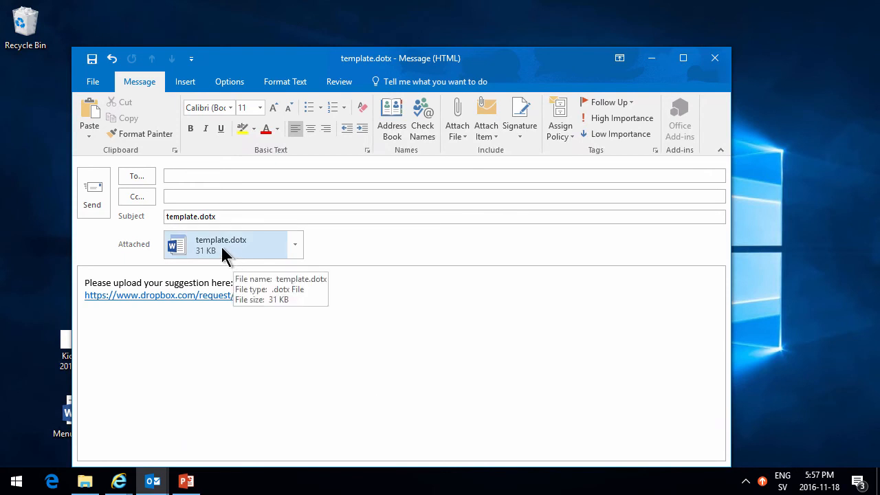
Open the attached template.dotx for editing and set Cost per guest to 99.
double_click(220, 245)
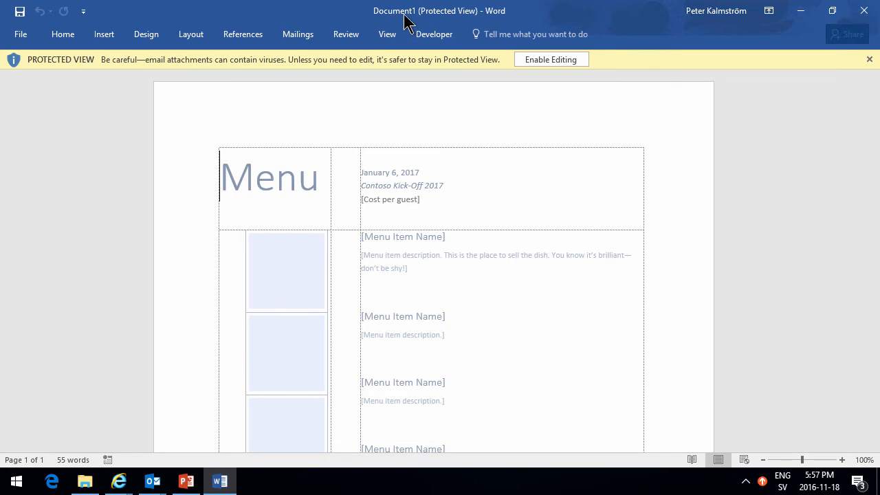
left_click(550, 59)
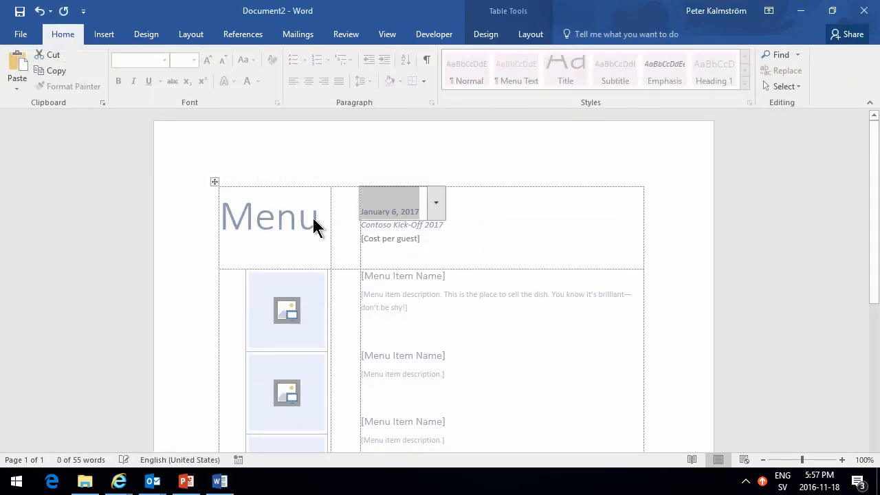
left_click(390, 240)
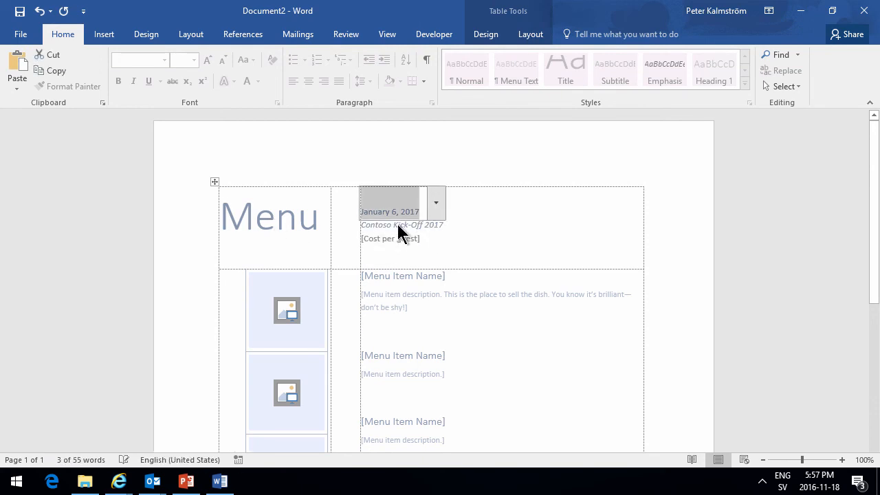
left_click(415, 212)
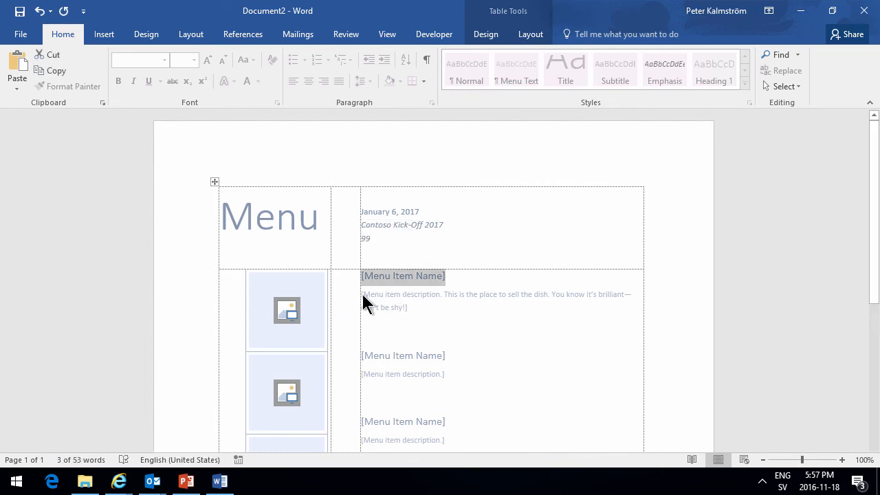
Name the dish 'Tomoatoes' and insert a Bing tomato photo for it.
type("Tomo")
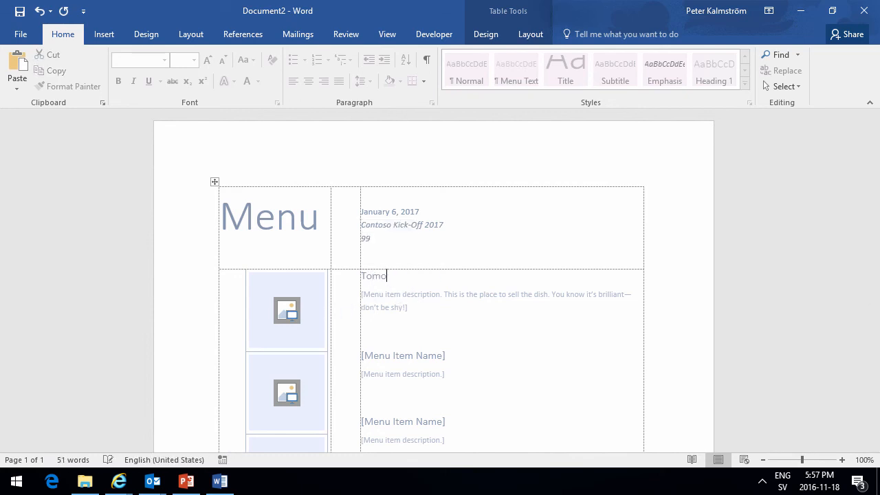
type("atoes")
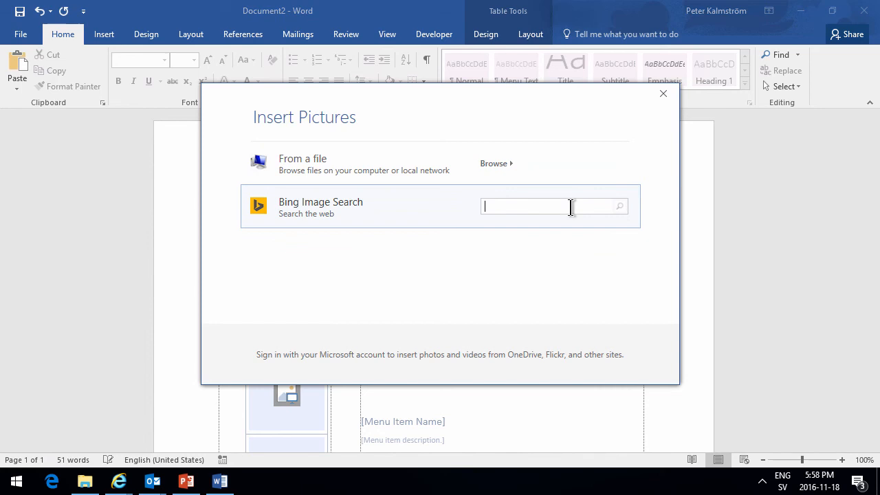
type("tomato")
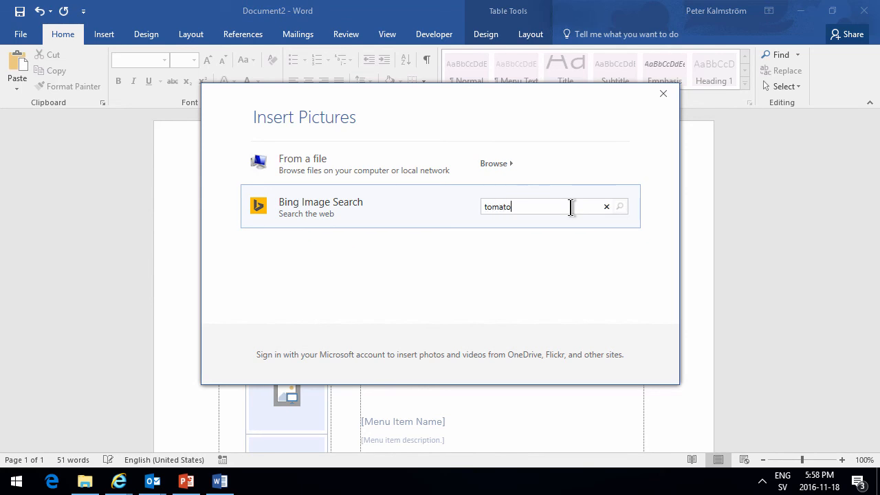
left_click(619, 206)
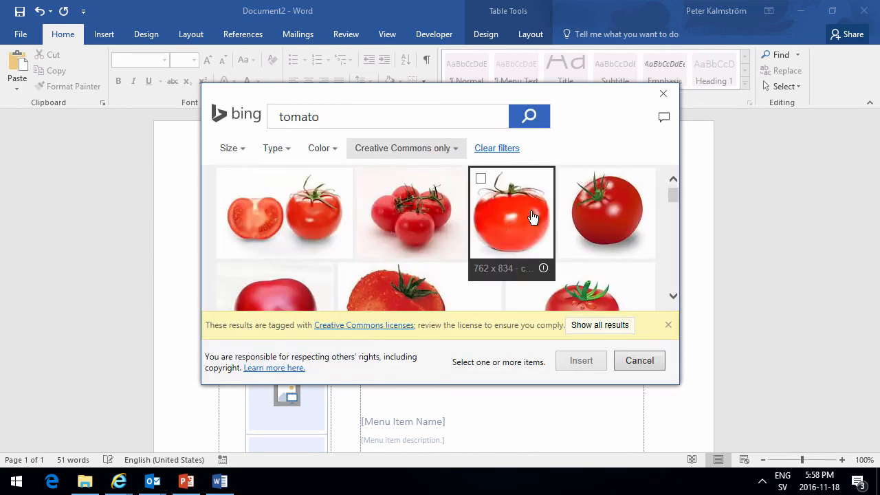
left_click(580, 360)
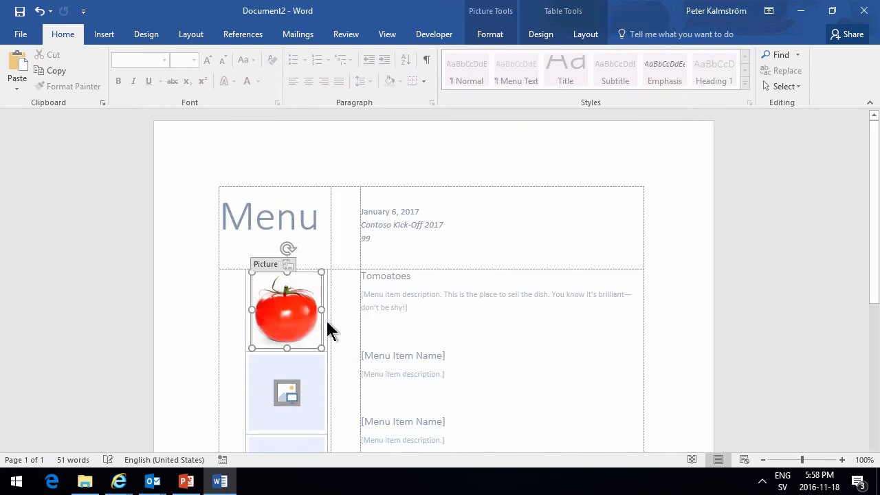
scroll("down", 3)
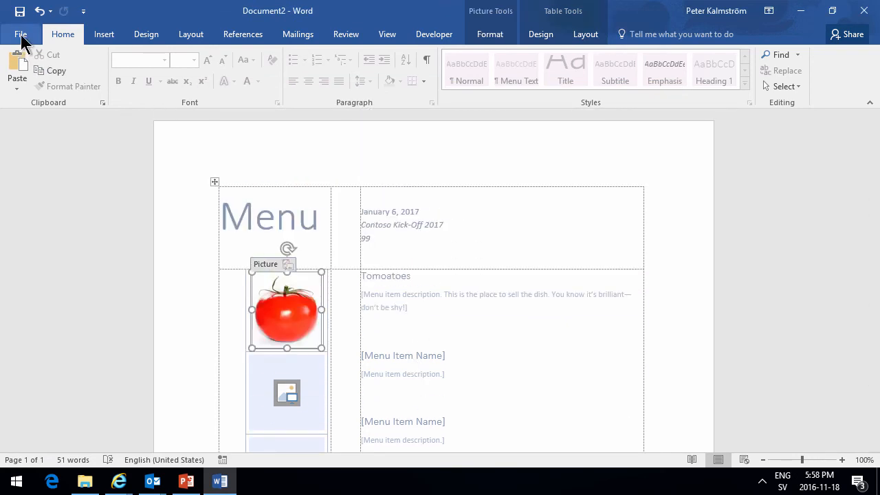
Save the menu to the Desktop as Rest 1.docx via Save As.
left_click(21, 33)
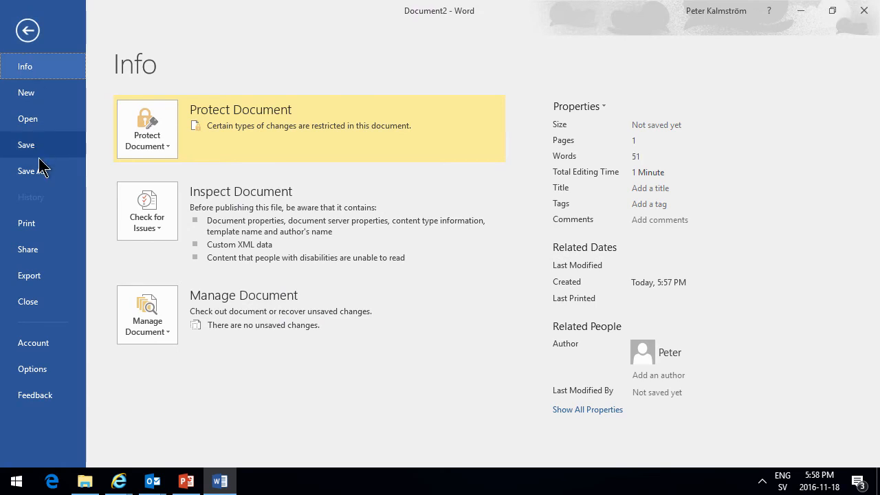
left_click(31, 170)
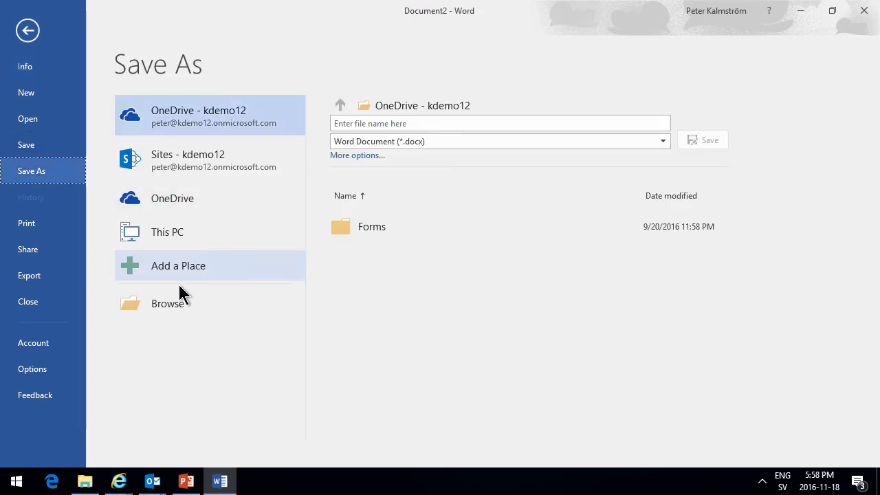
left_click(168, 304)
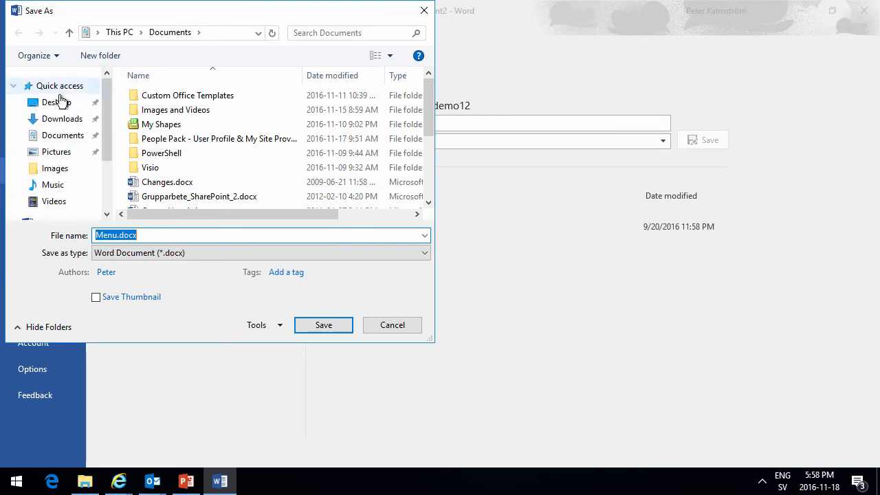
left_click(56, 101)
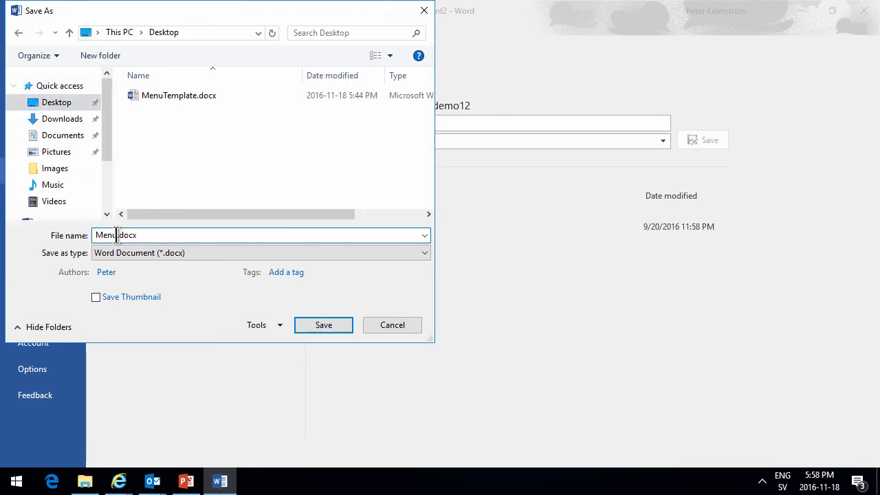
type("Rest 1")
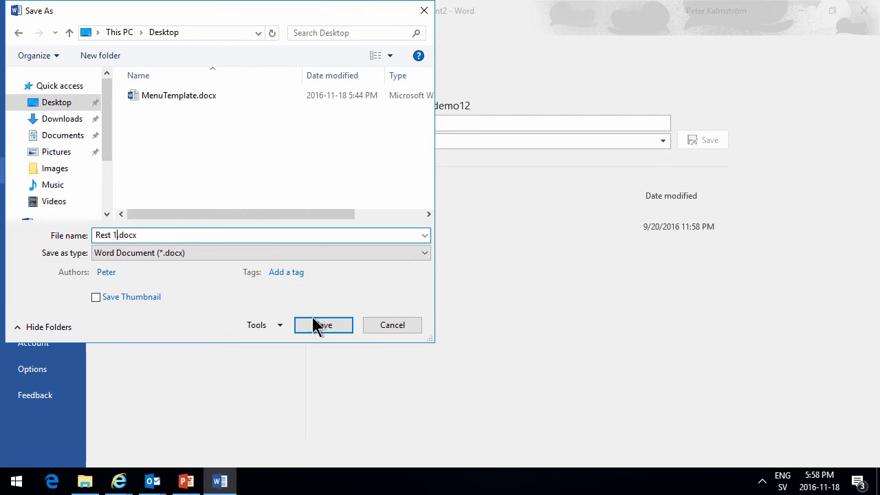
left_click(323, 324)
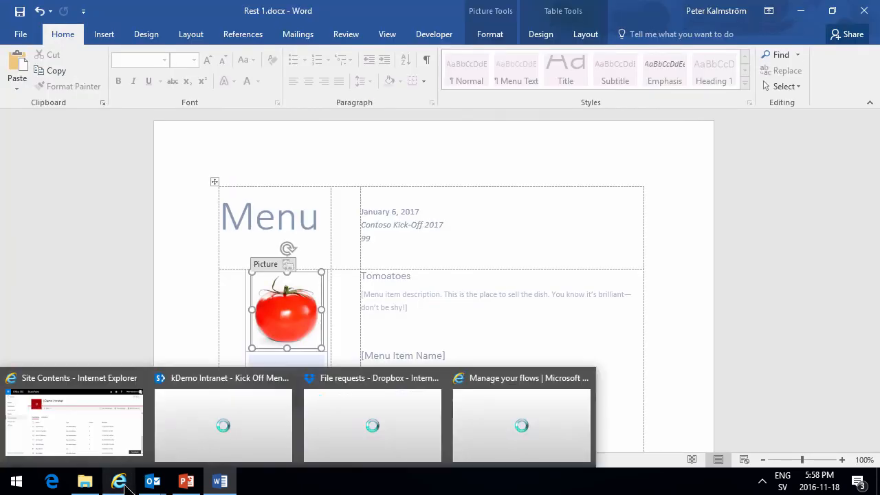
In an InPrivate window on the request link, upload Rest 1.docx with submitter details 'tes'.
left_click(372, 423)
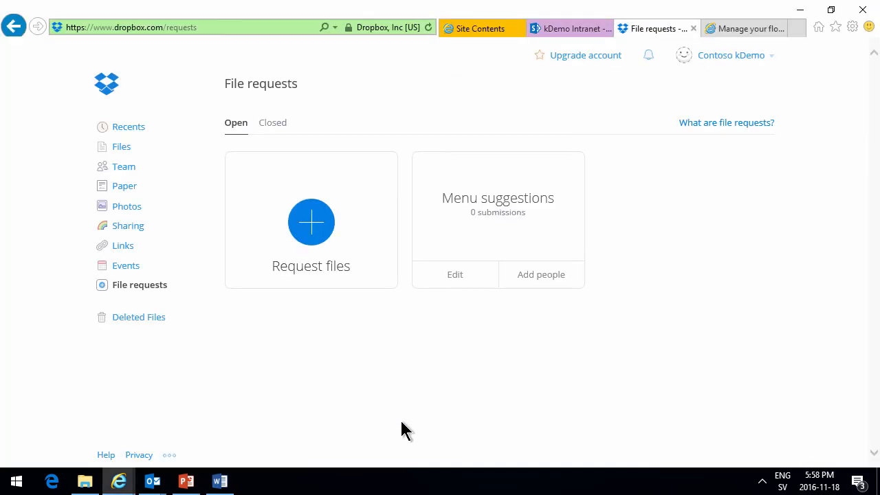
mouse_move(375, 299)
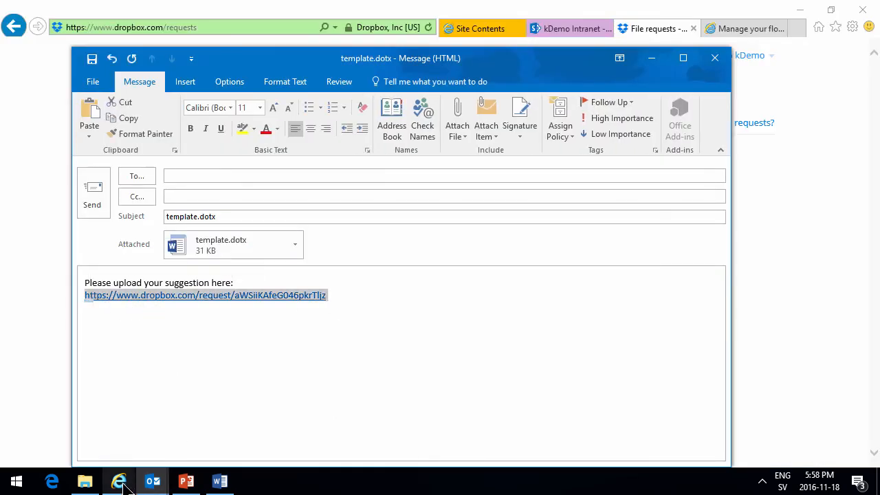
right_click(119, 482)
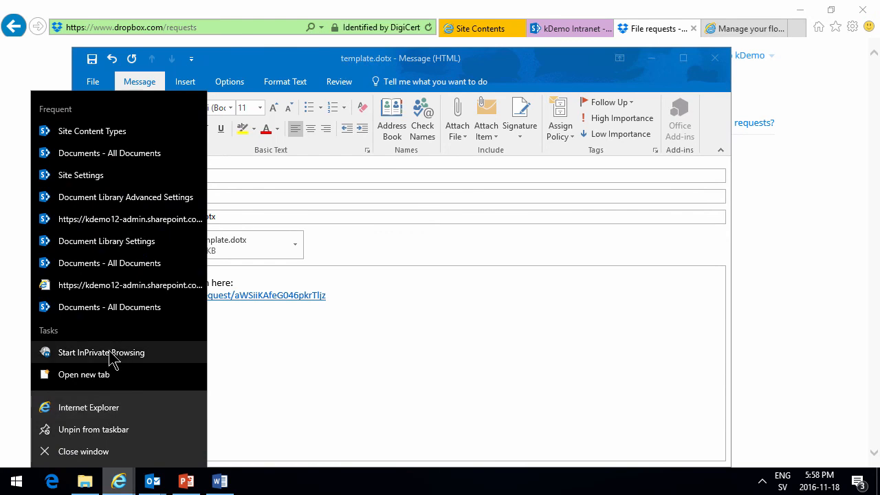
left_click(100, 352)
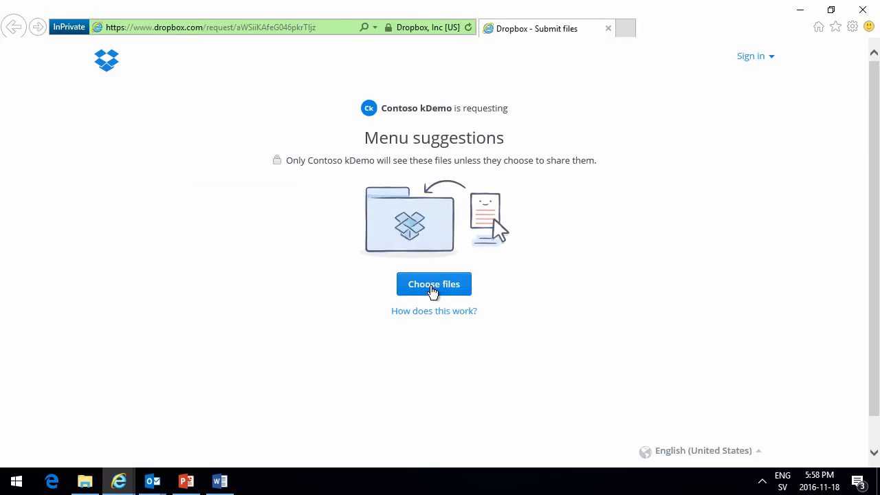
left_click(434, 283)
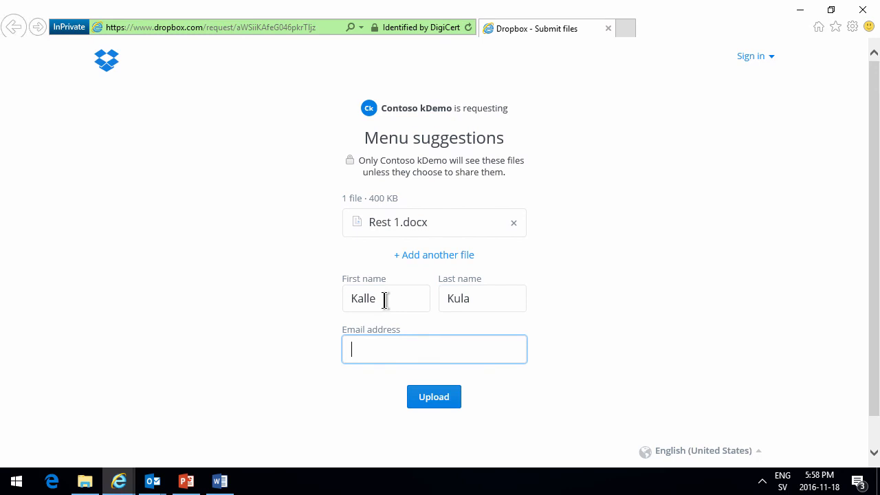
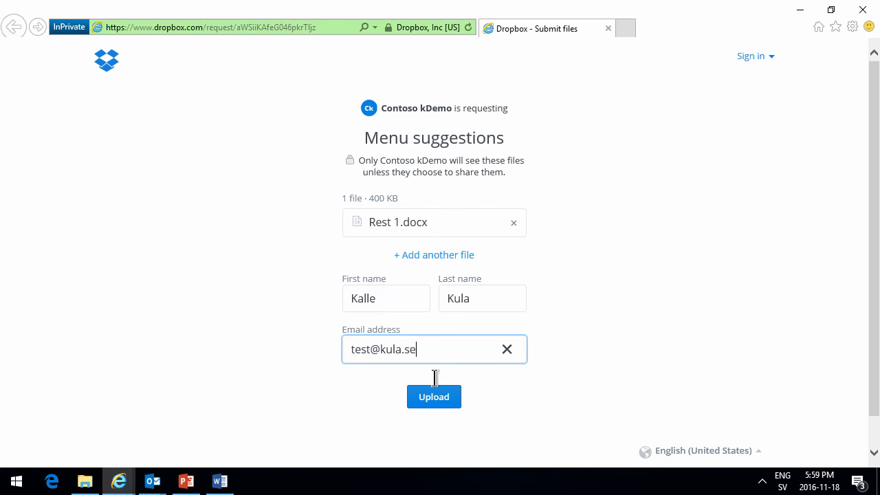
left_click(435, 396)
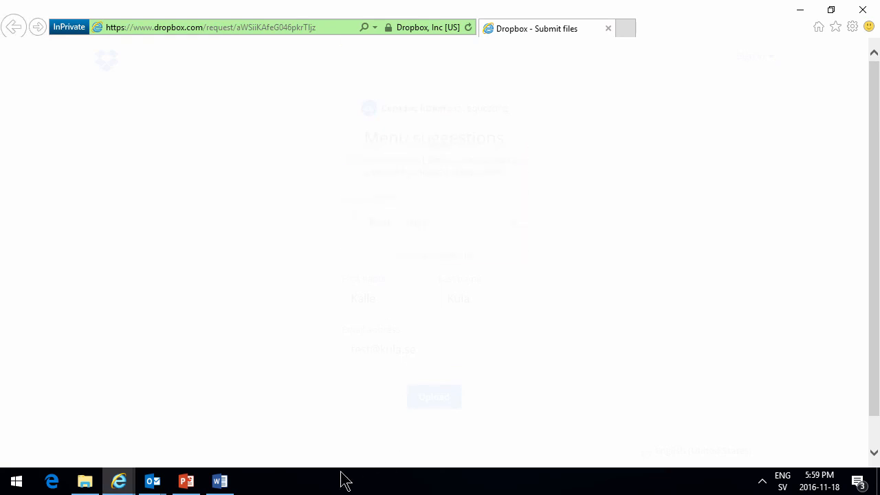
mouse_move(264, 488)
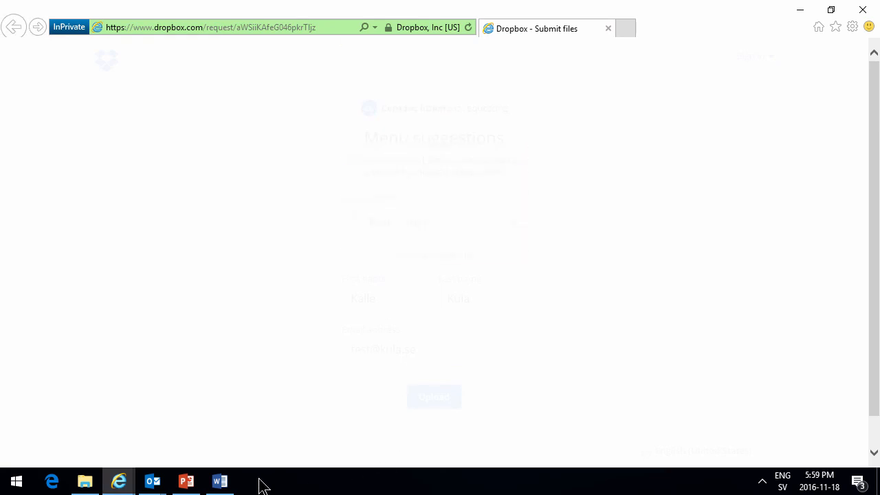
Reopen the template and insert a Bing 'broccoli' image for the first dish.
left_click(151, 481)
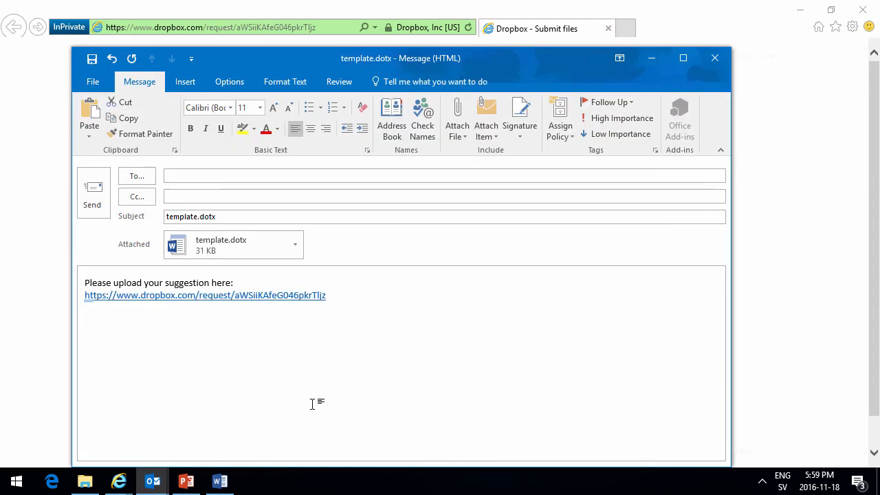
mouse_move(236, 248)
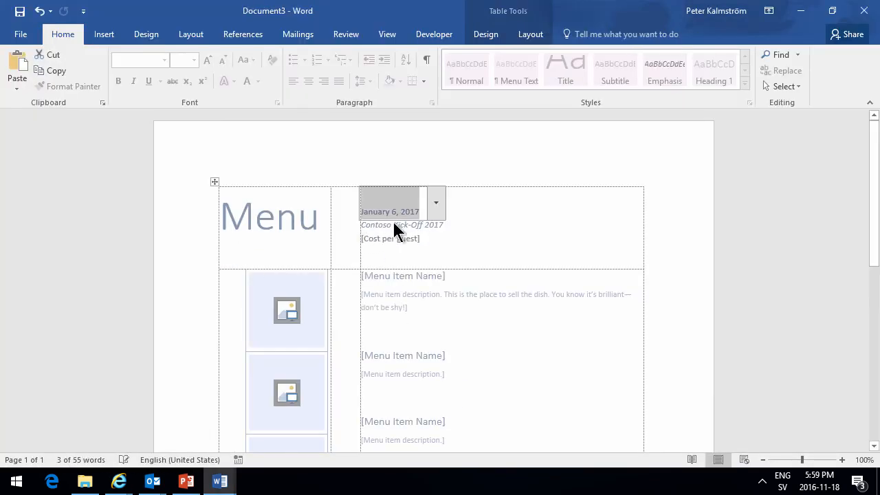
left_click(390, 239)
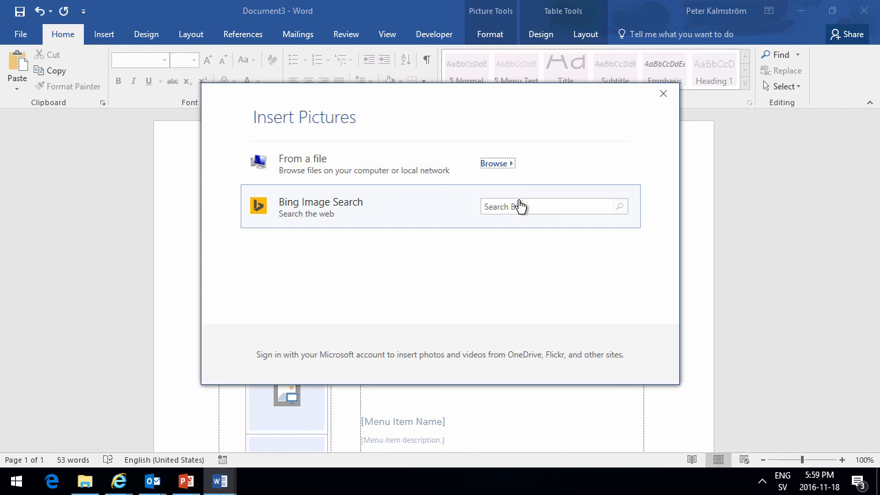
type("broccol")
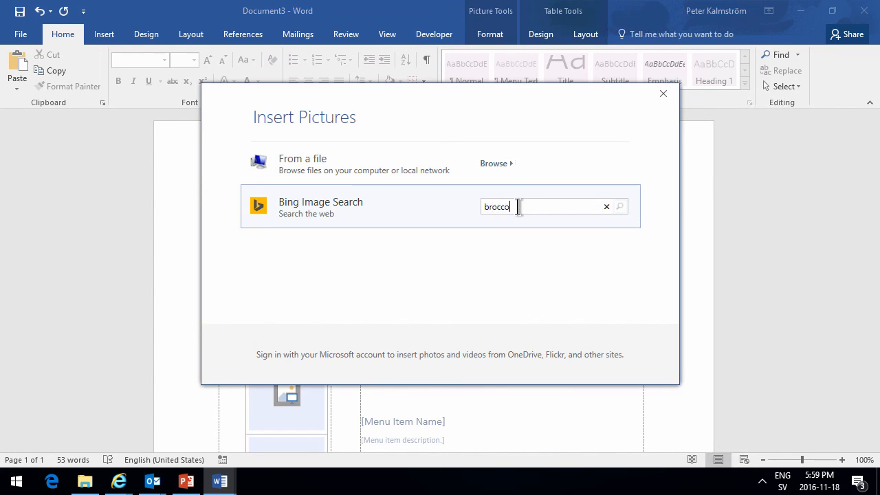
left_click(619, 206)
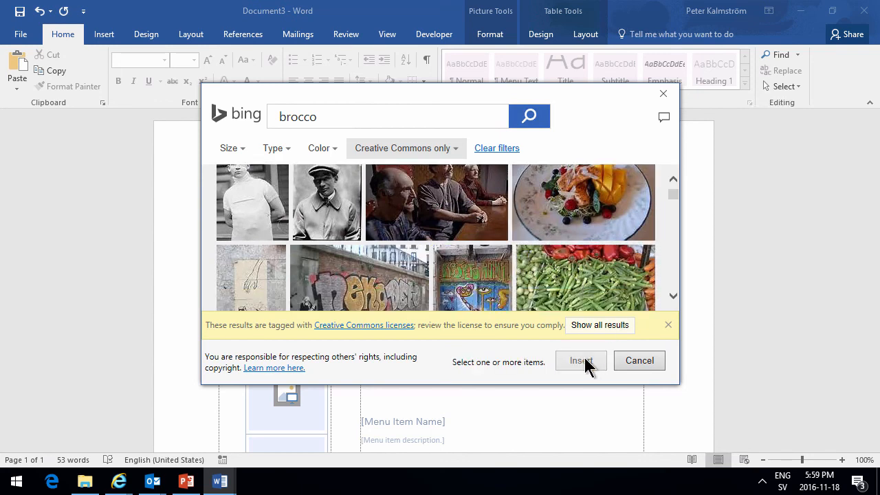
left_click(580, 360)
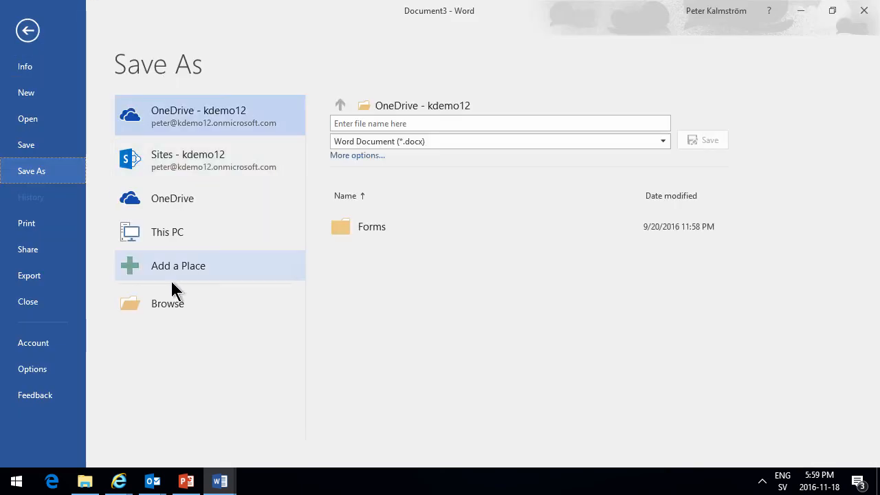
Save the second menu to the Desktop as Rest 2.docx.
left_click(168, 231)
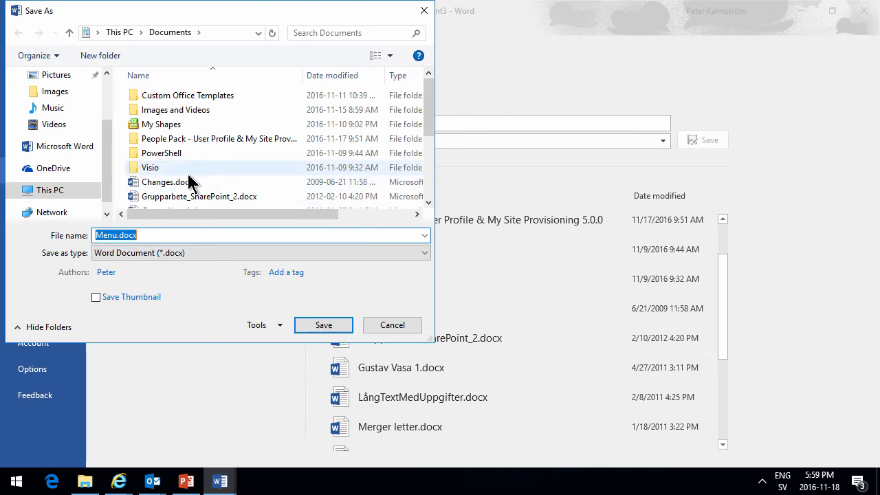
left_click(14, 86)
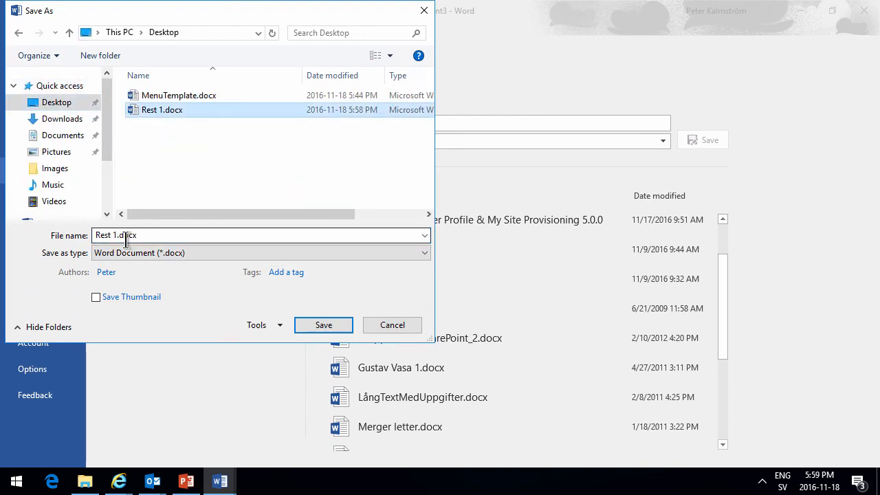
left_click(137, 272)
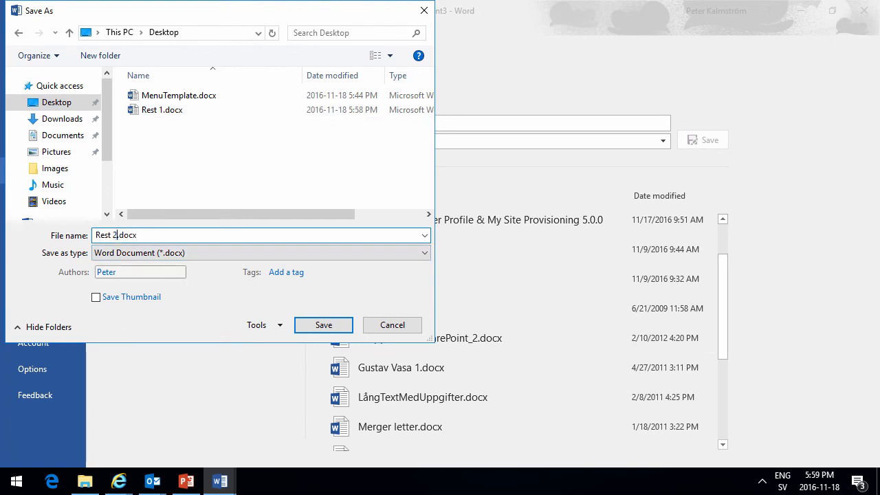
left_click(323, 324)
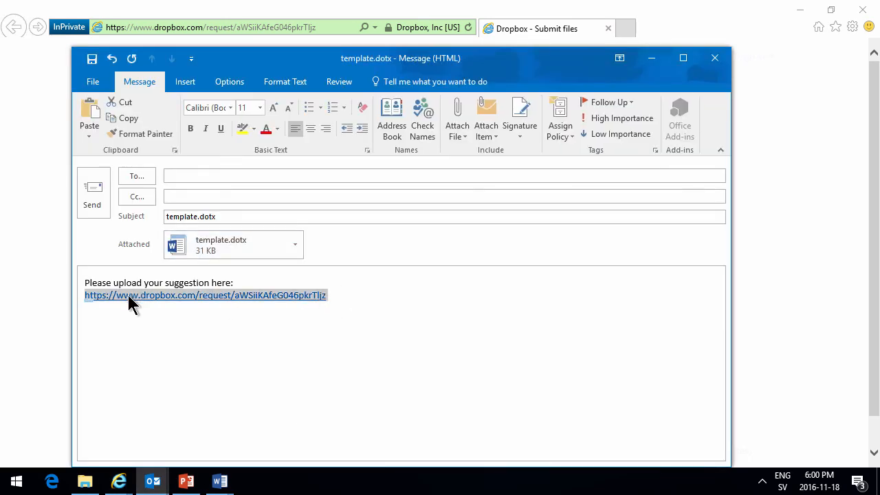
left_click(118, 481)
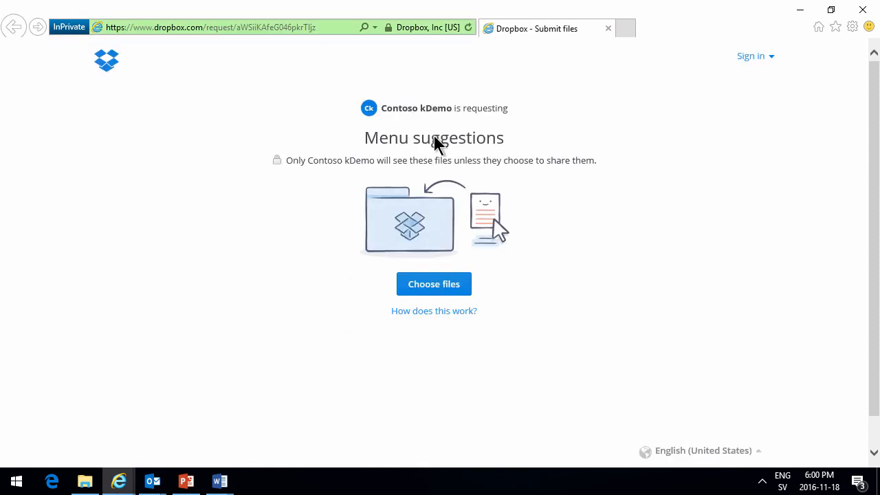
left_click(435, 284)
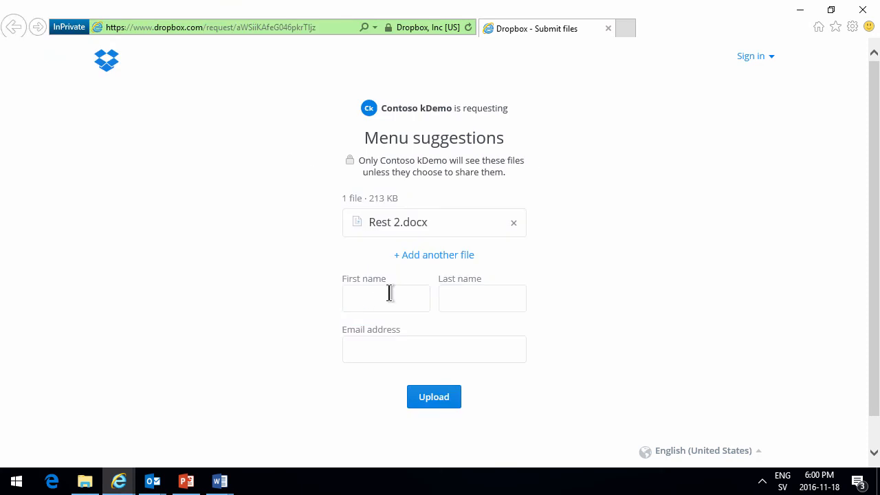
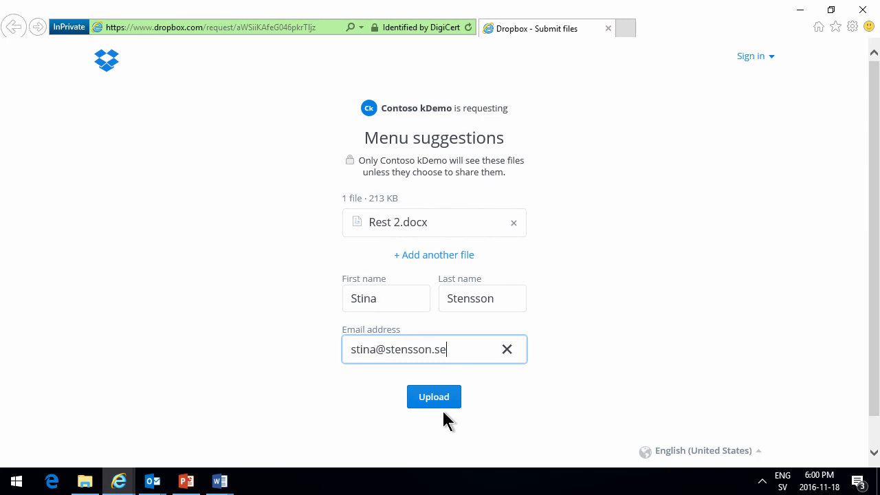
left_click(435, 396)
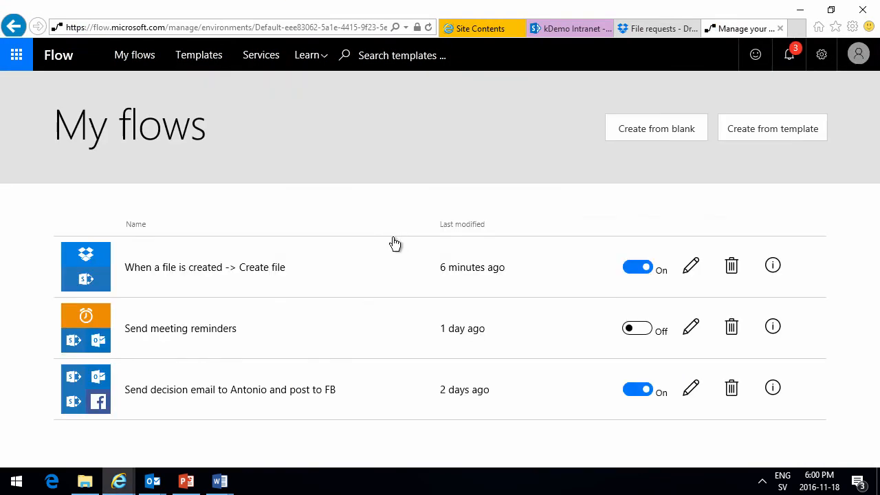
Review the 'When a file is created -> Create file' flow on the My flows page.
left_click(772, 265)
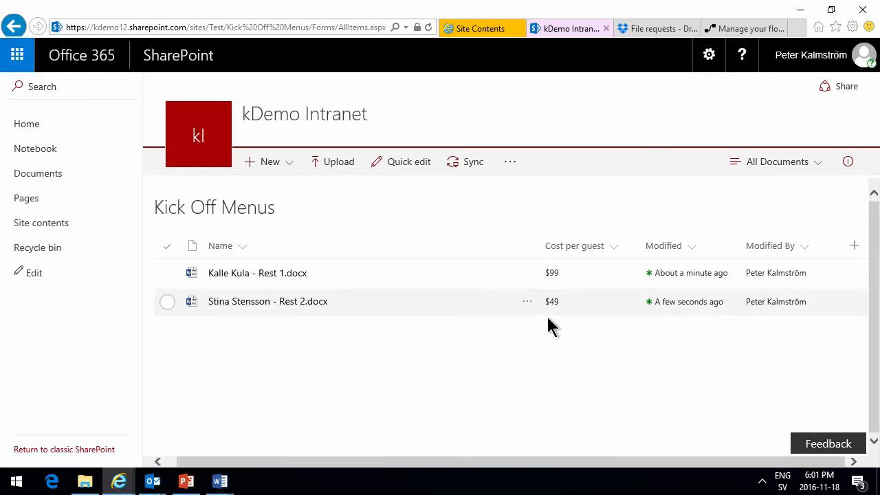
mouse_move(510, 314)
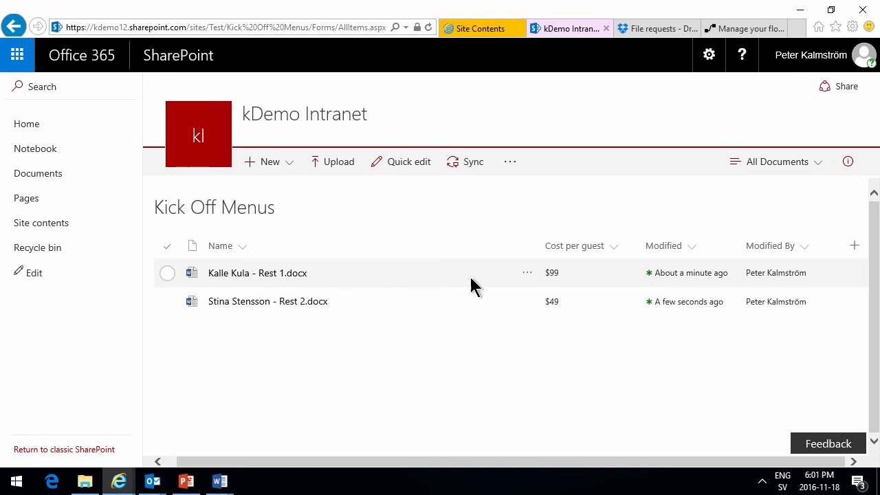
mouse_move(550, 322)
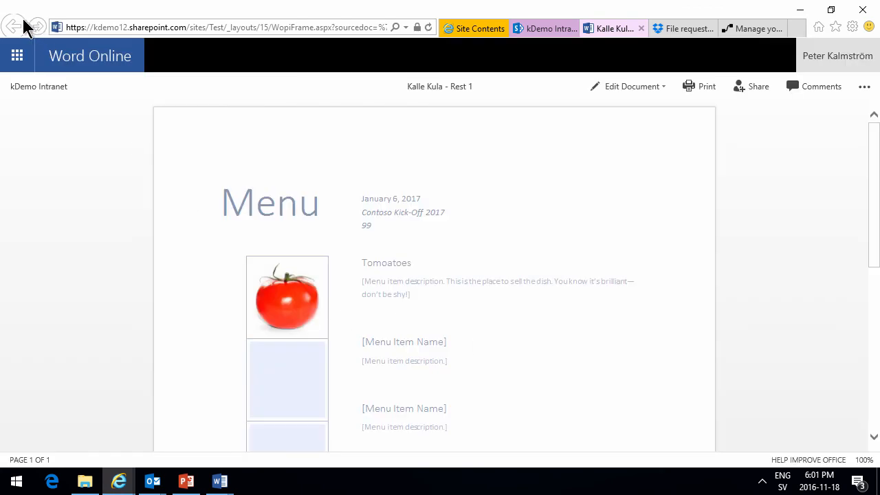
left_click(13, 28)
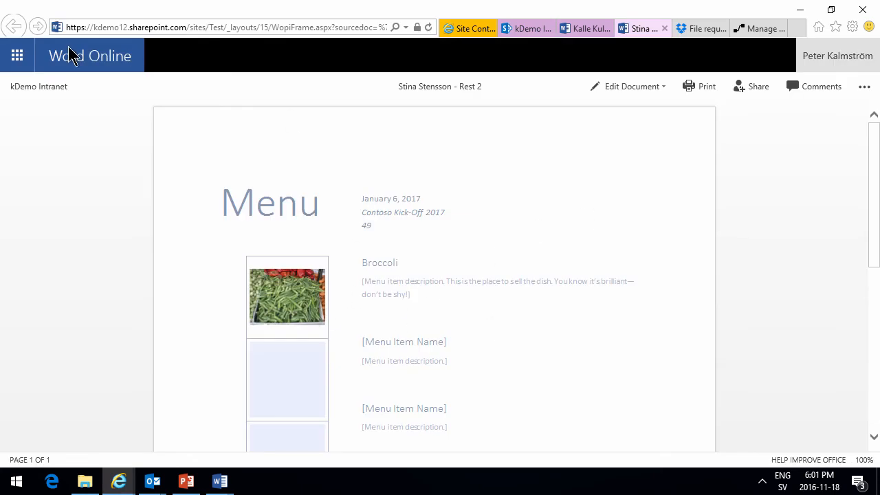
left_click(14, 28)
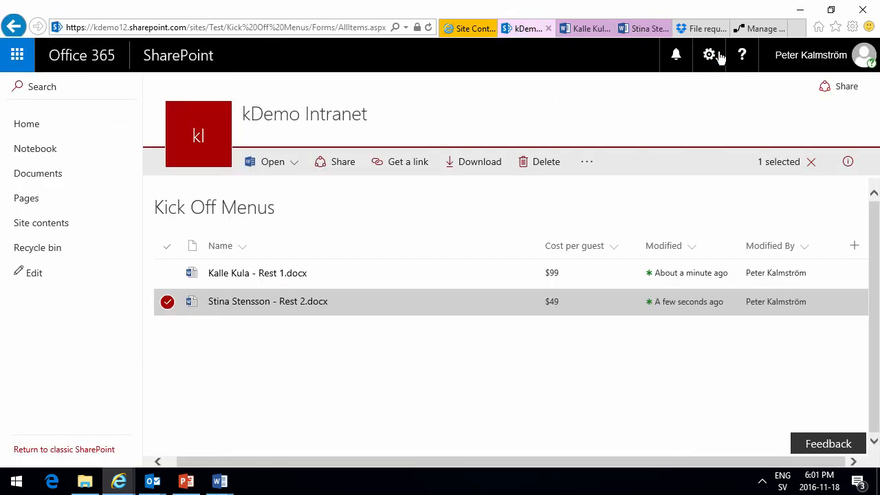
Enable ratings in the Kick Off Menus library settings so a Rating (0-5) star column appears.
left_click(710, 55)
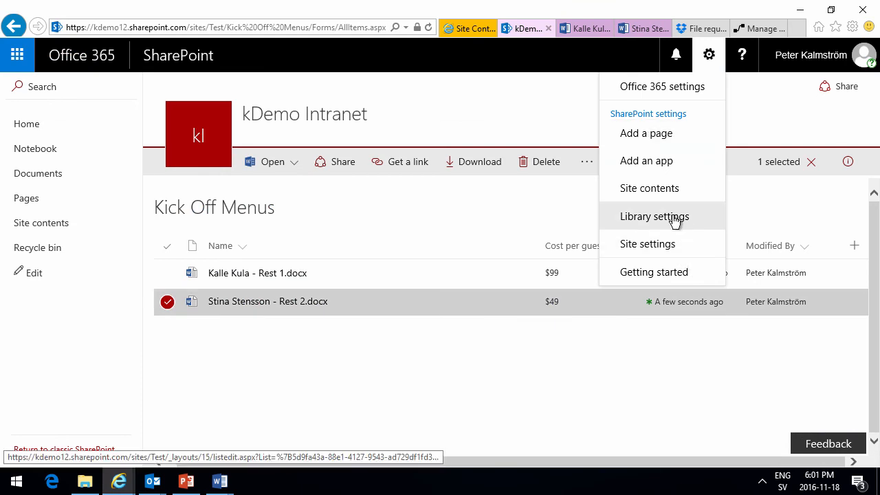
left_click(655, 216)
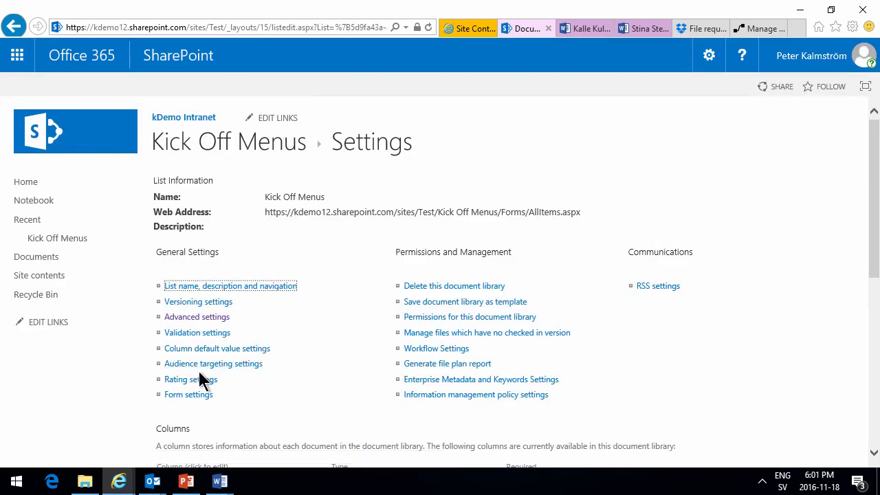
left_click(190, 379)
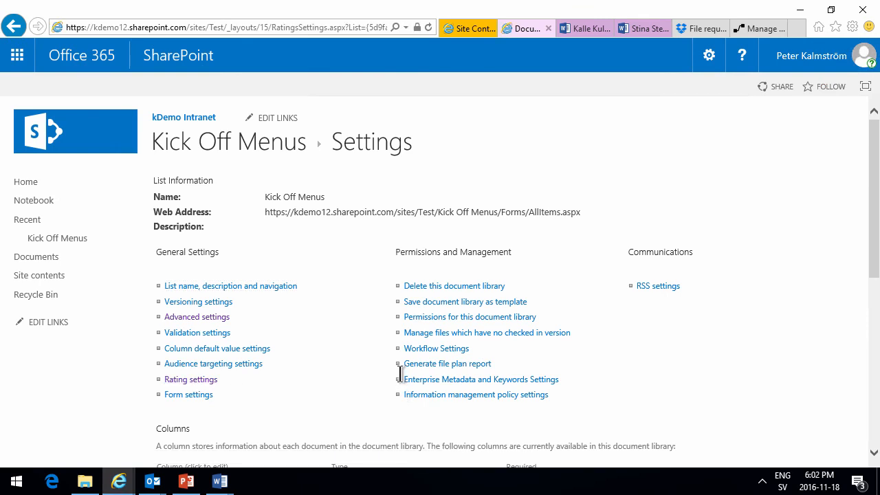
left_click(190, 380)
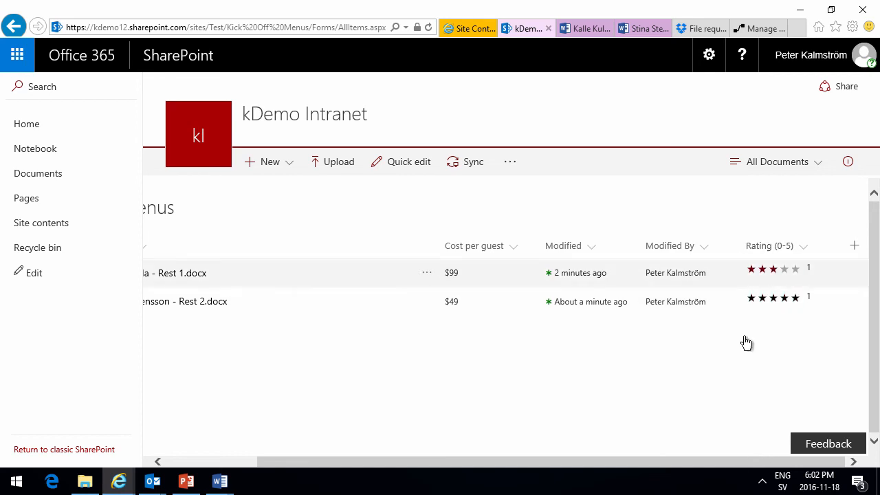
Select the first menu file, then clear the selection to show the library's Recent Activity listing both menus.
scroll("left", 3)
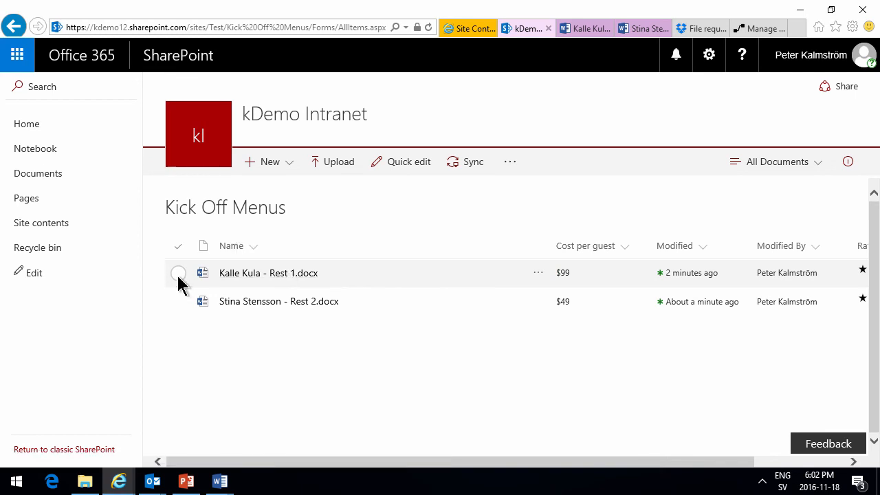
left_click(179, 273)
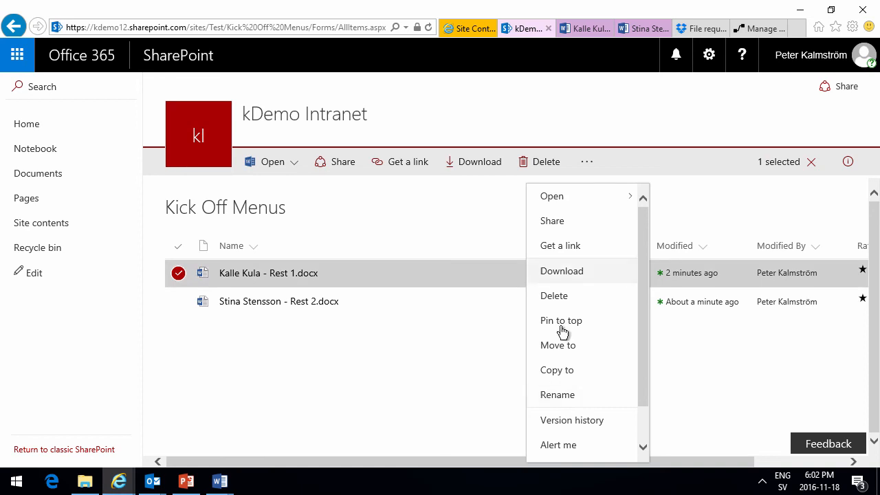
scroll("down", 3)
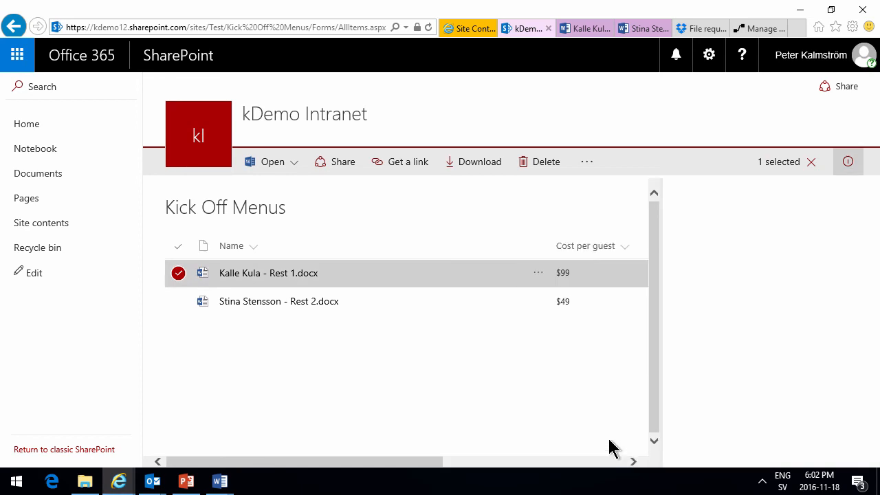
left_click(847, 162)
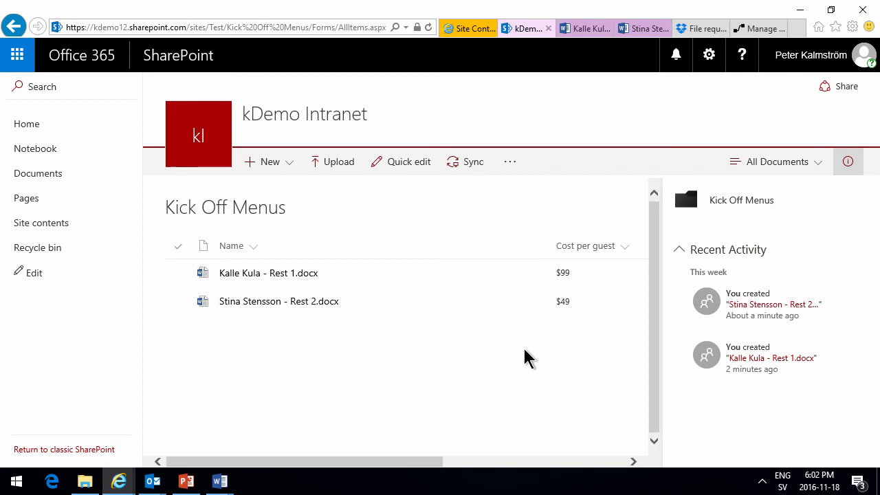
mouse_move(787, 191)
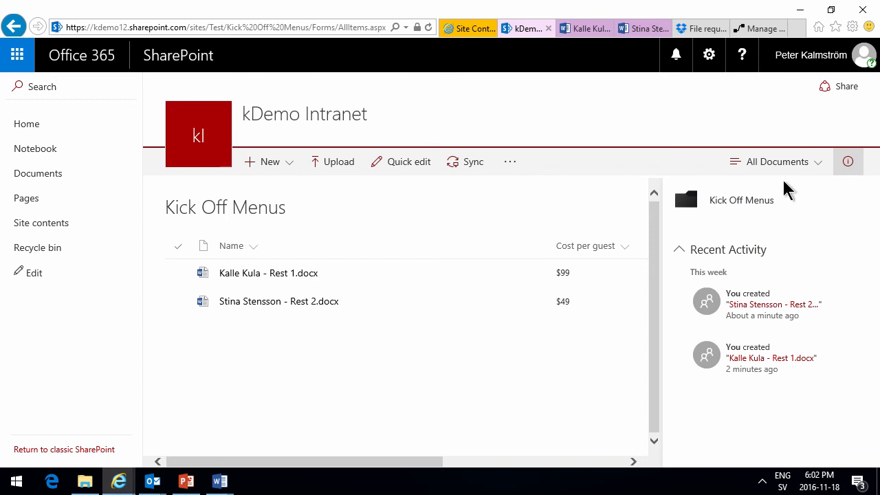
mouse_move(517, 347)
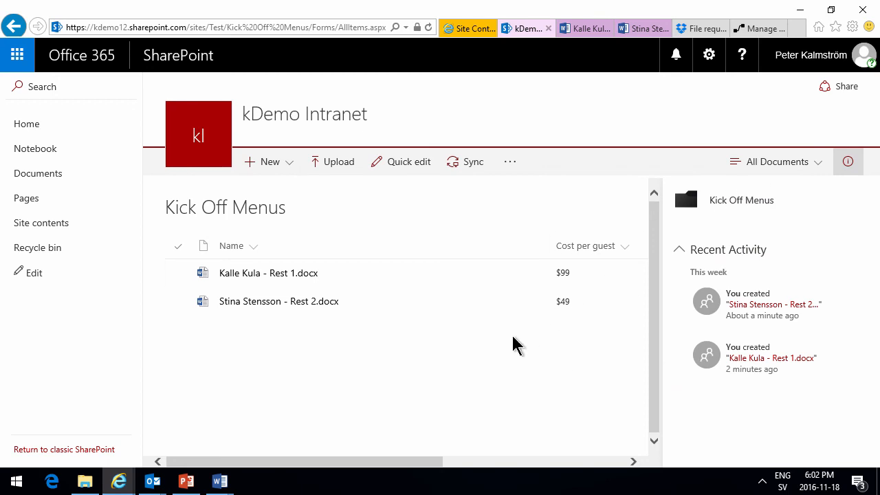
mouse_move(516, 347)
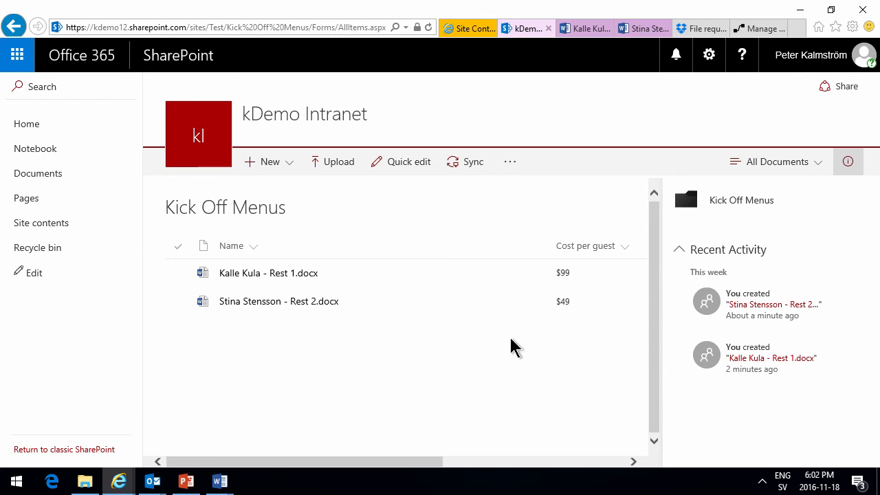